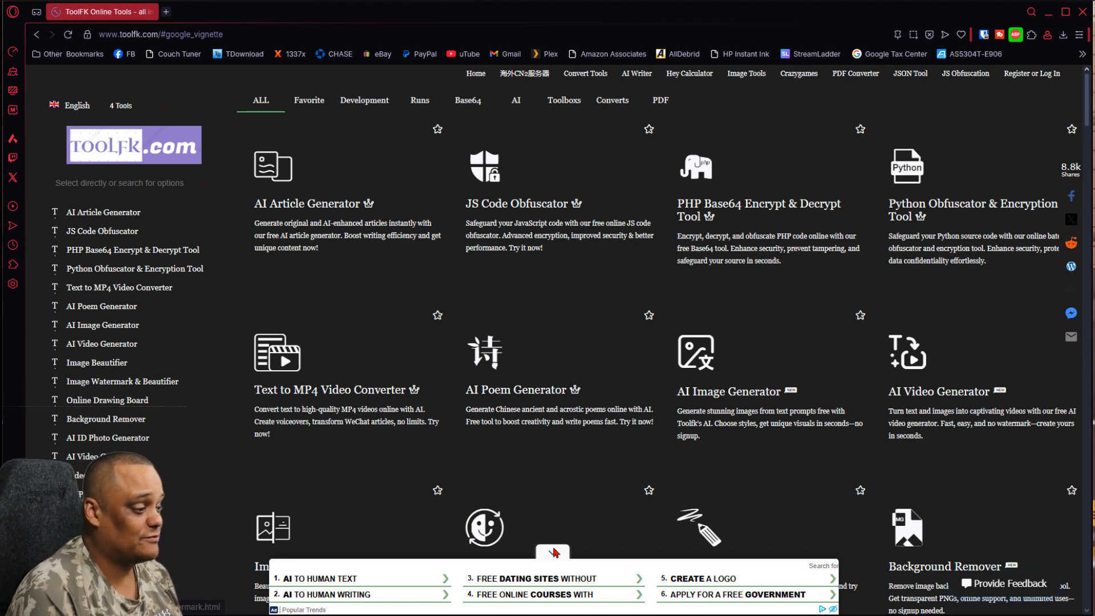
{"action": "mouse_move", "coordinate": [1026, 56]}
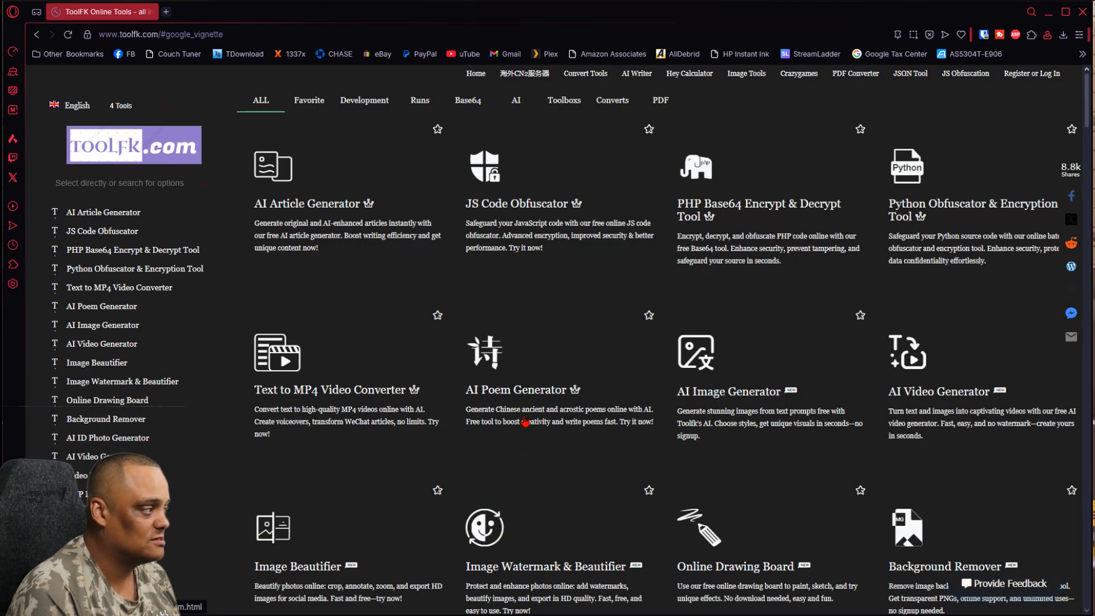
{"action": "mouse_move", "coordinate": [552, 312]}
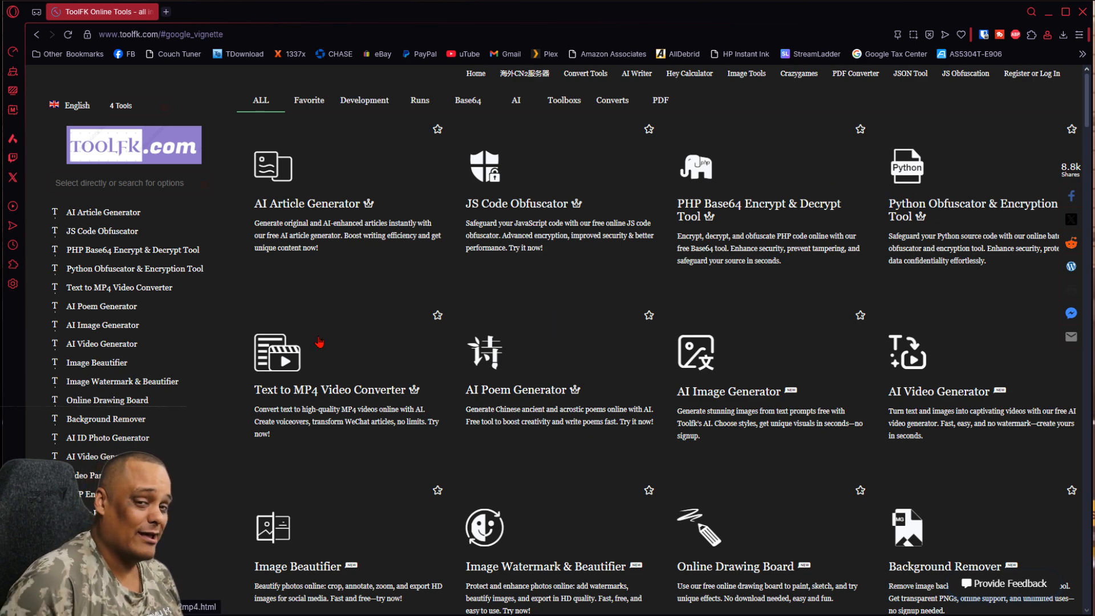
Load a photo into the Background Remover via the upload area.
{"action": "scroll", "scroll_direction": "down", "scroll_amount": 3}
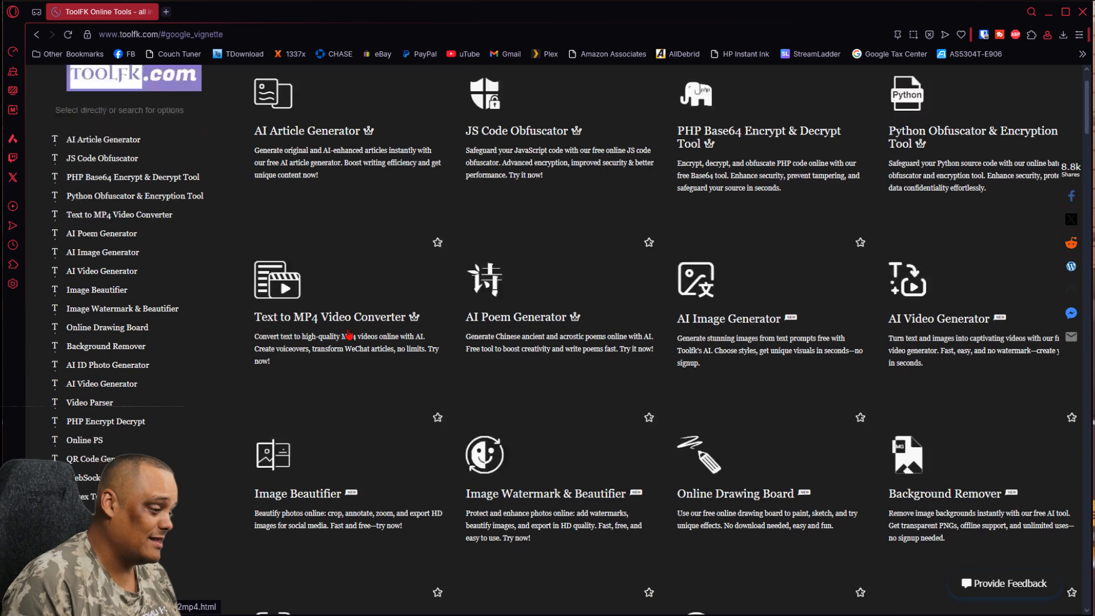
{"action": "scroll", "scroll_direction": "down", "scroll_amount": 3}
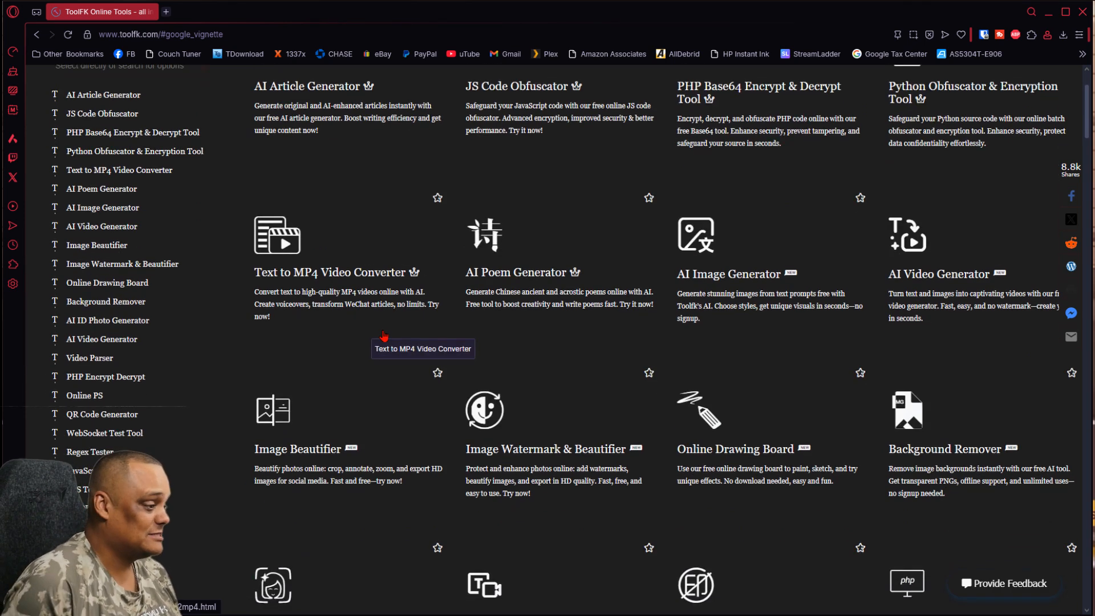
{"action": "mouse_move", "coordinate": [389, 324]}
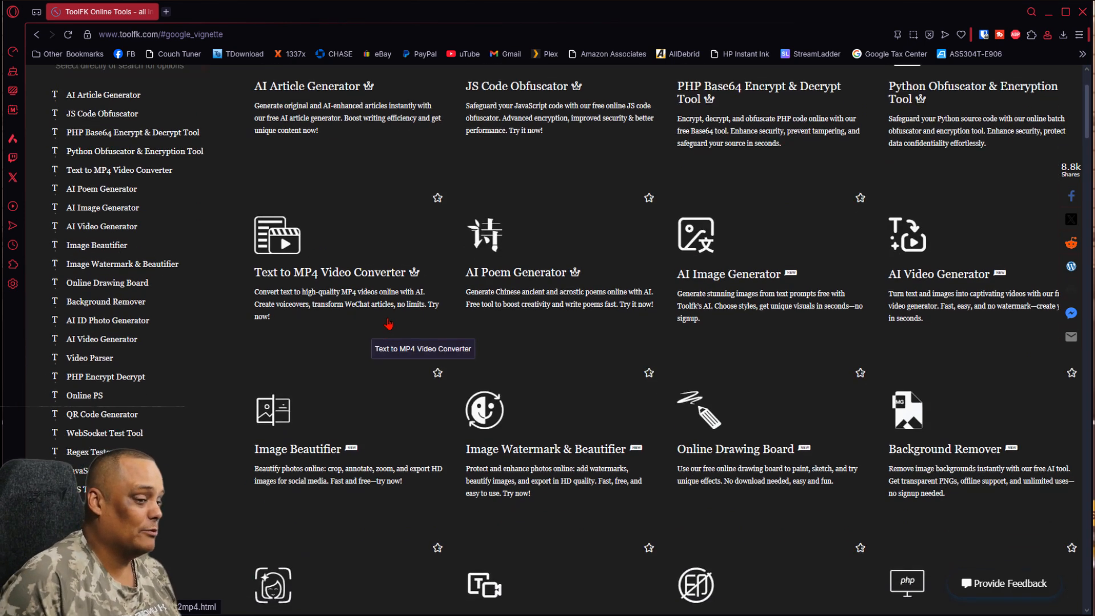
{"action": "mouse_move", "coordinate": [881, 421]}
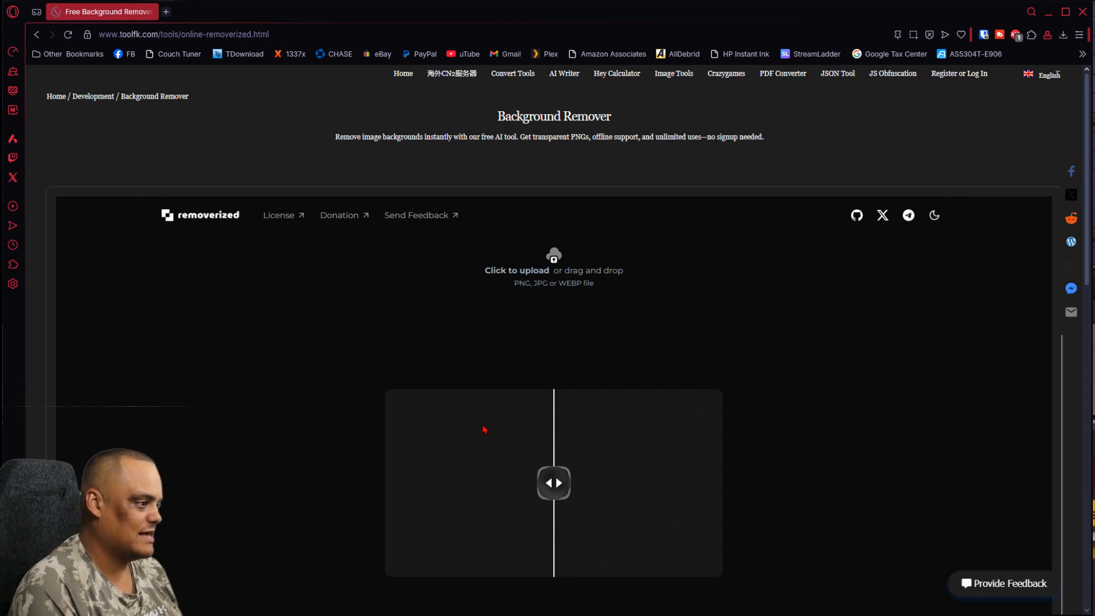
{"action": "scroll", "scroll_direction": "down", "scroll_amount": 3}
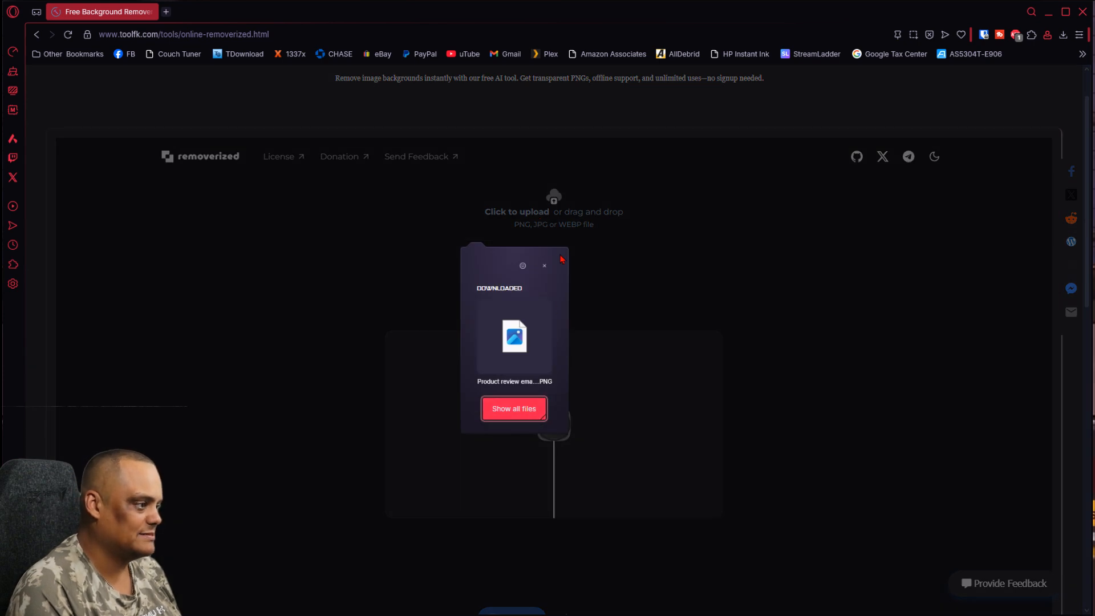
{"action": "left_click", "coordinate": [544, 265]}
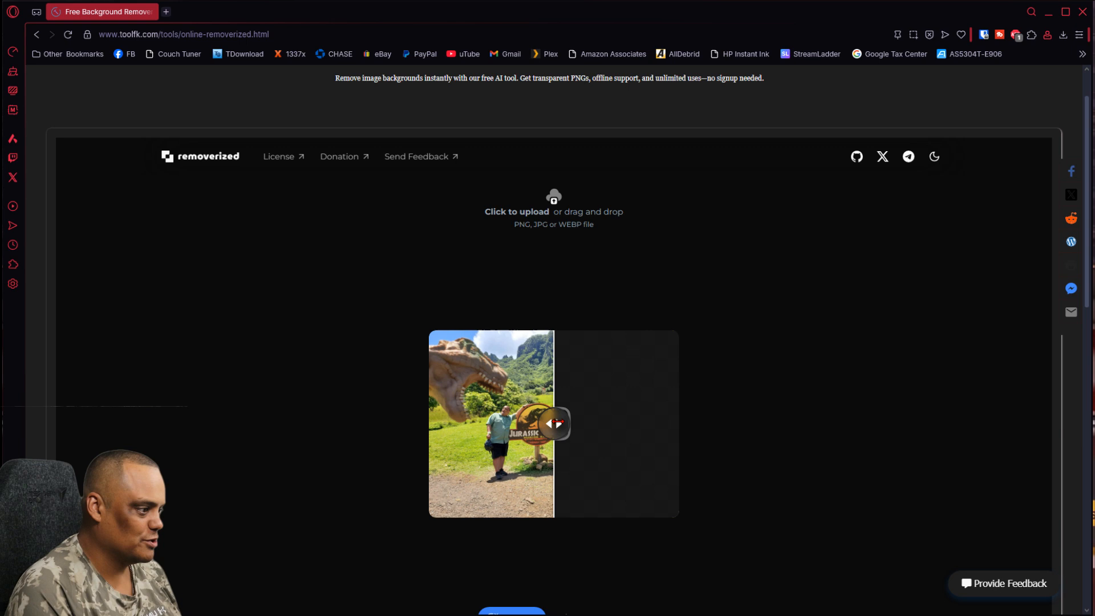
Inspect the Jurassic Valley sign photo with the slider, then run Process to cut out the background.
{"action": "left_click_drag", "start_coordinate": [555, 424], "coordinate": [571, 423]}
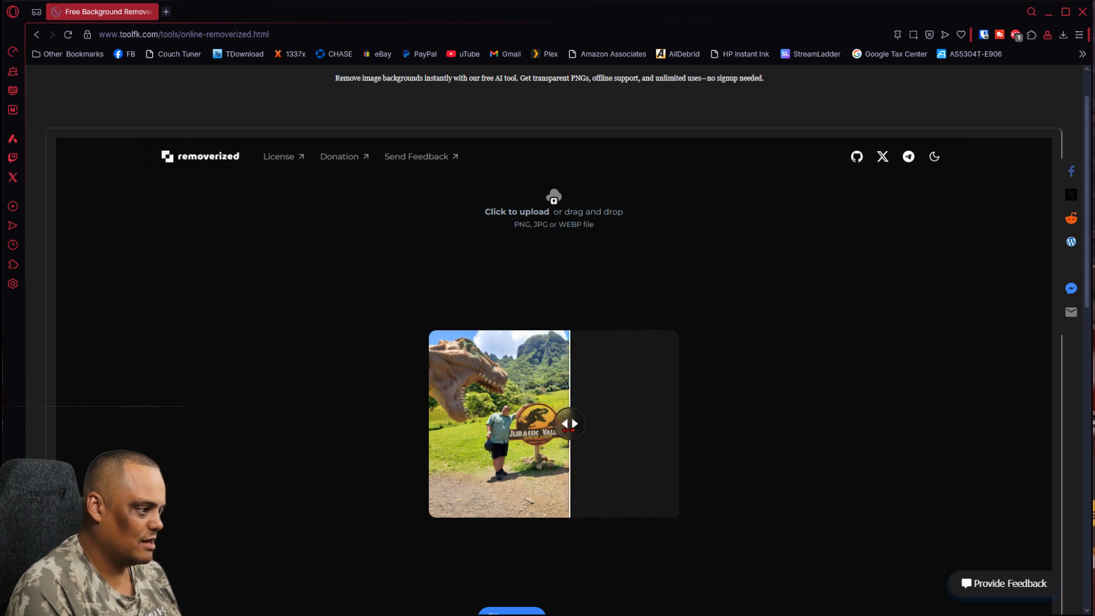
{"action": "left_click_drag", "start_coordinate": [570, 423], "coordinate": [433, 423]}
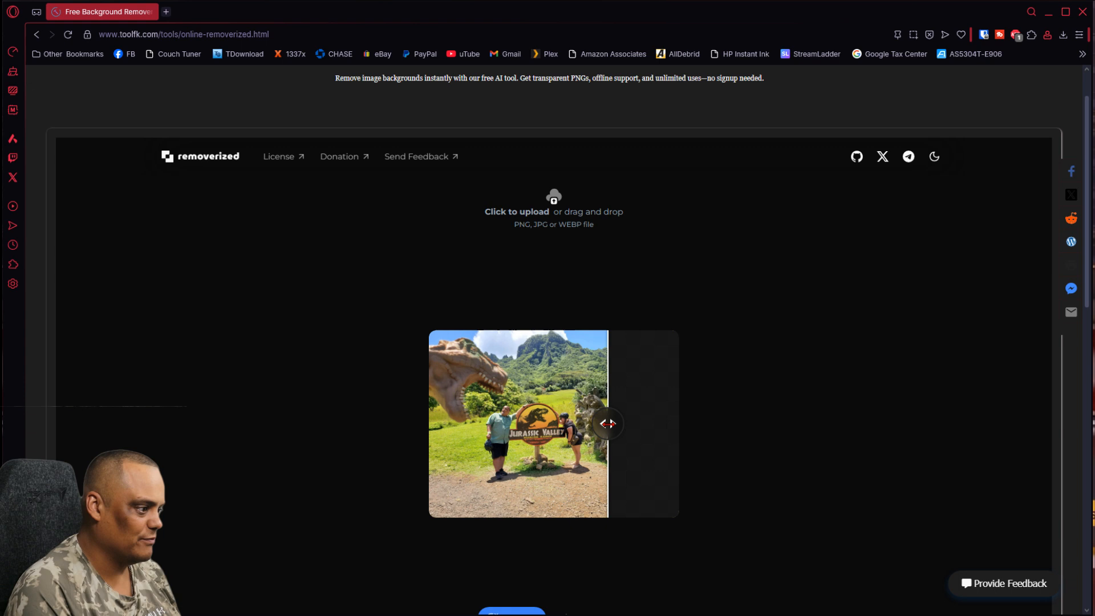
{"action": "left_click_drag", "start_coordinate": [606, 423], "coordinate": [544, 423]}
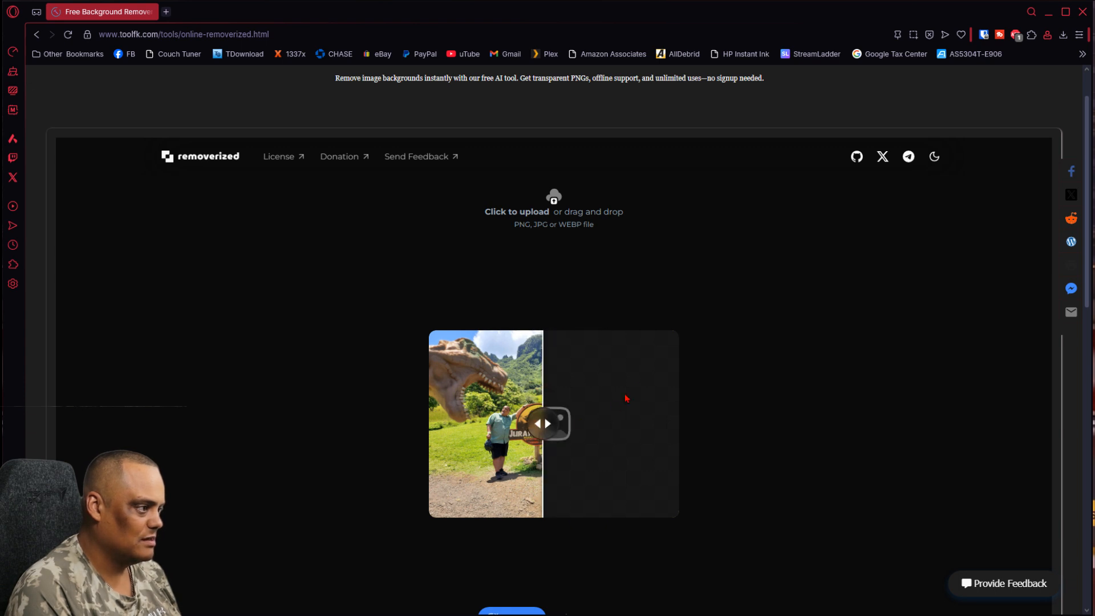
{"action": "left_click", "coordinate": [512, 443]}
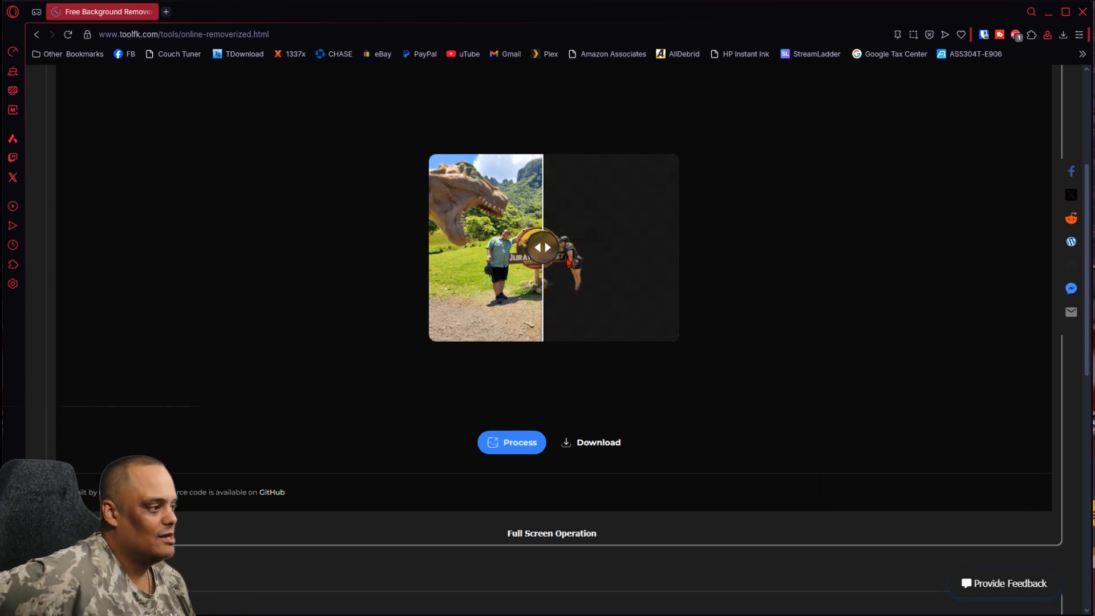
Compare the cutout against the original with the slider and download the background-free image.
{"action": "left_click_drag", "start_coordinate": [544, 247], "coordinate": [461, 247]}
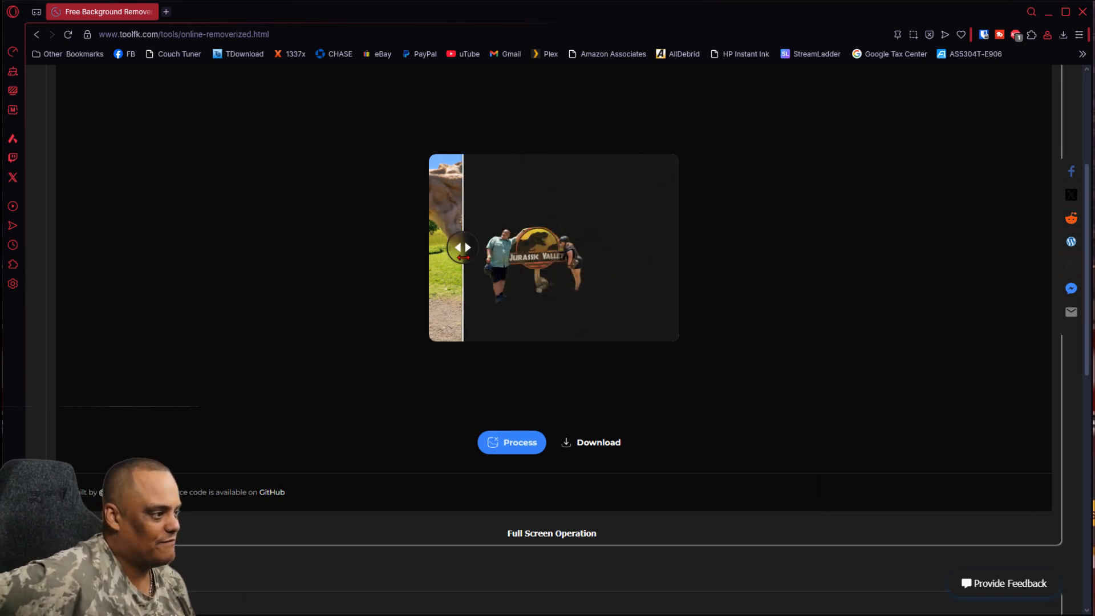
{"action": "left_click_drag", "start_coordinate": [463, 247], "coordinate": [438, 247]}
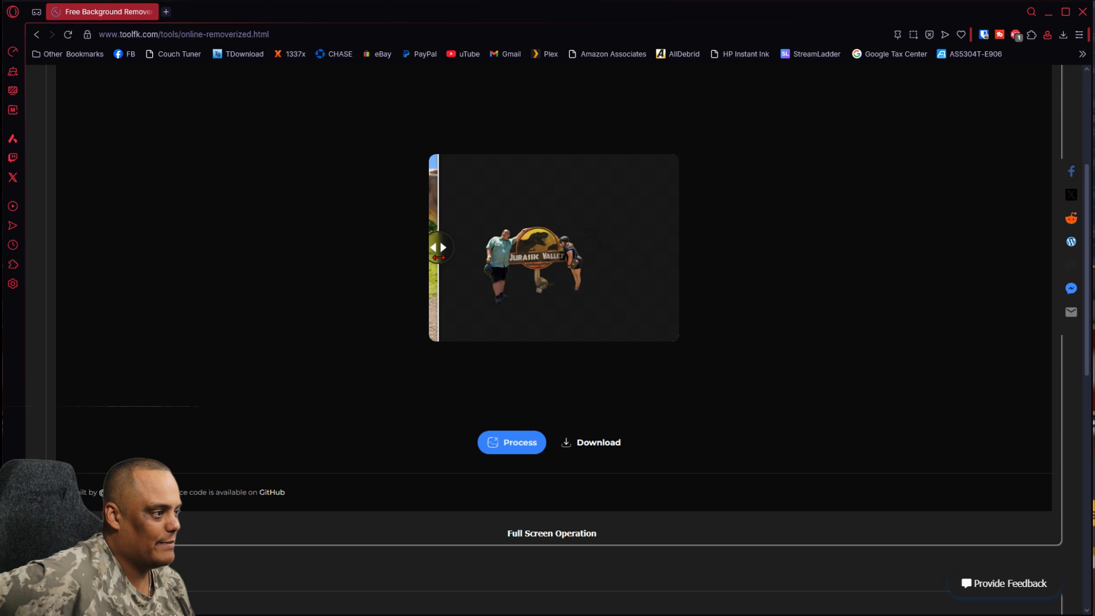
{"action": "left_click_drag", "start_coordinate": [440, 247], "coordinate": [625, 247]}
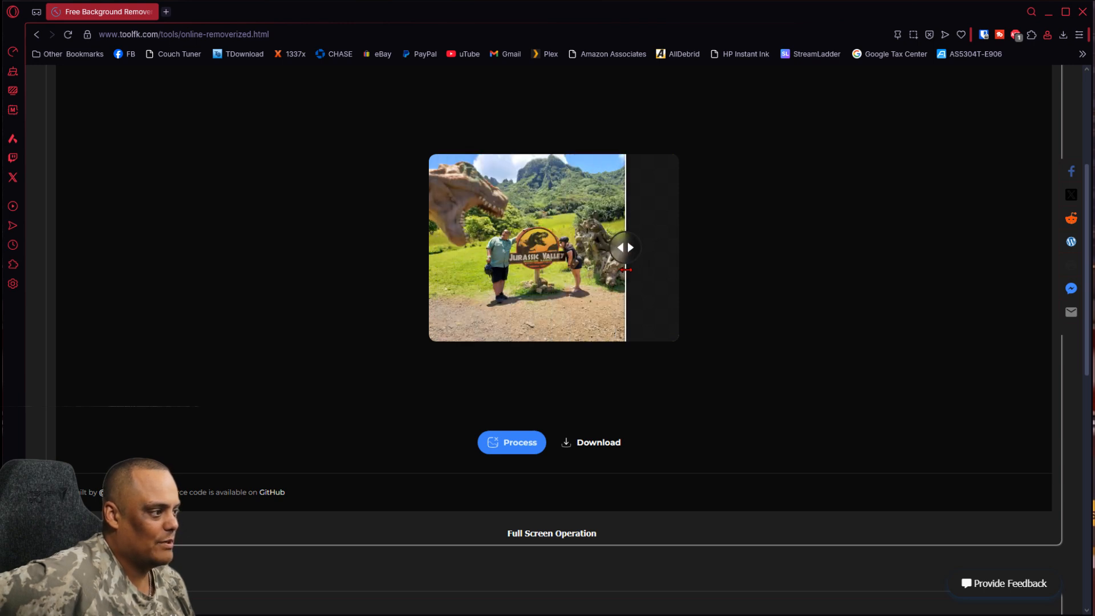
{"action": "left_click_drag", "start_coordinate": [624, 247], "coordinate": [490, 246]}
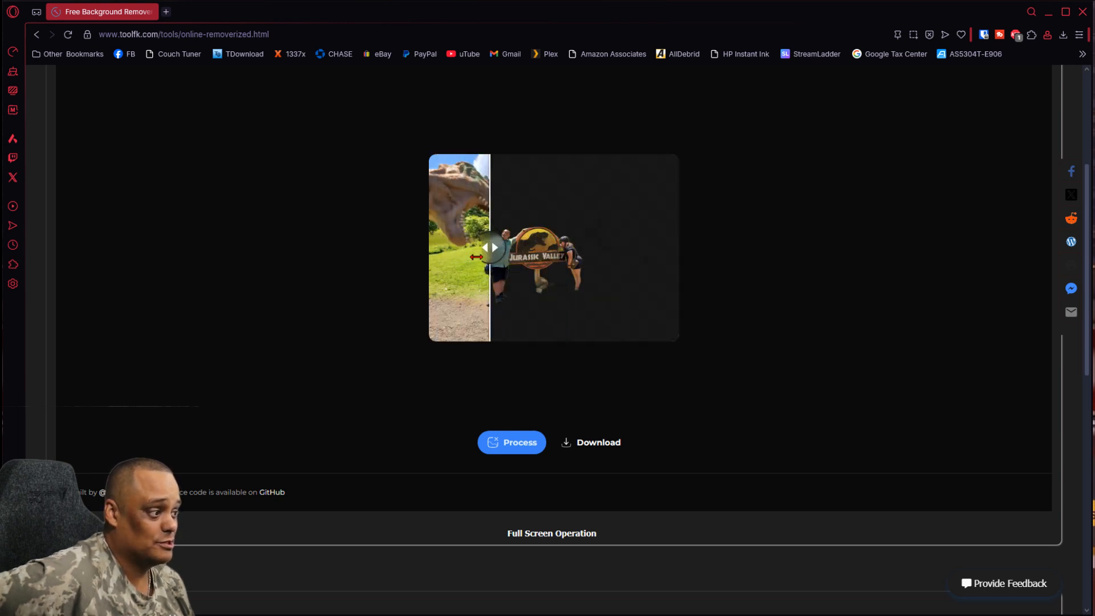
{"action": "left_click_drag", "start_coordinate": [477, 256], "coordinate": [433, 247]}
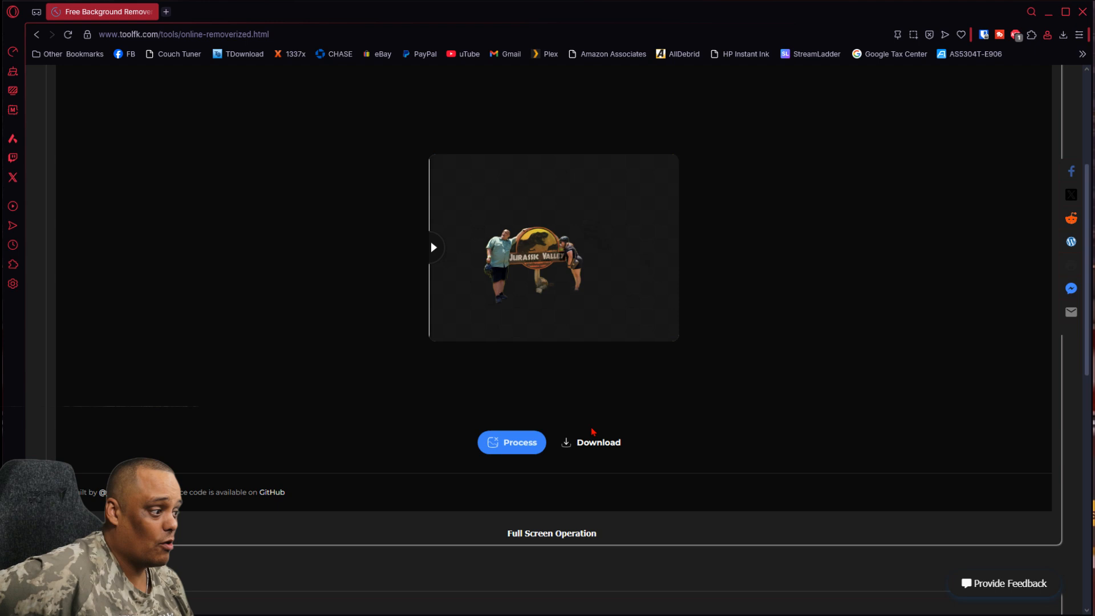
{"action": "left_click", "coordinate": [590, 443]}
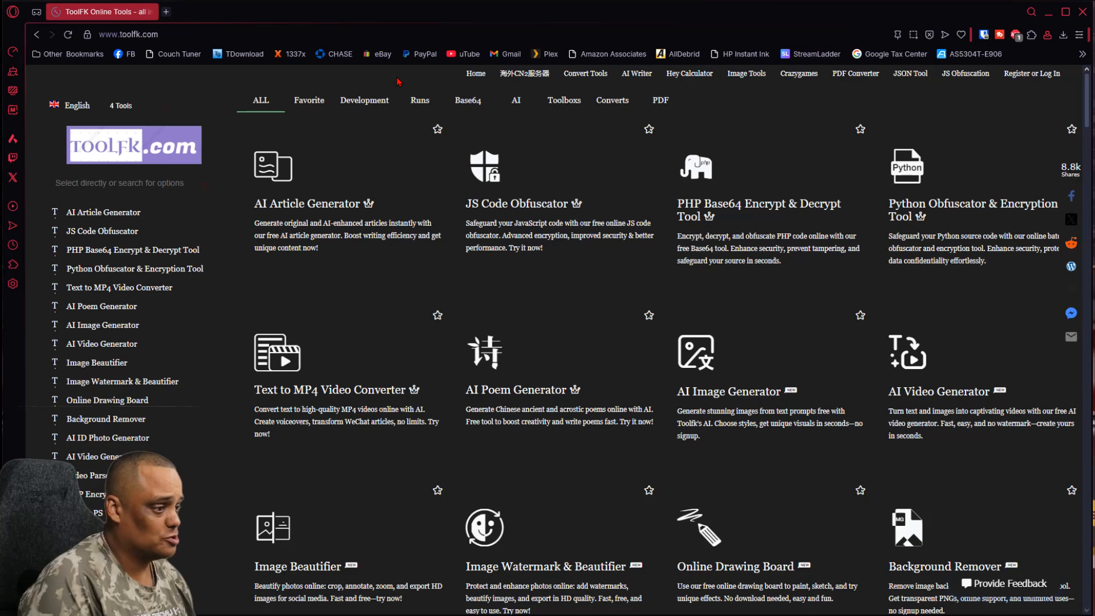
Scroll the homepage grid to the Online Drawing Board card and launch it.
{"action": "scroll", "scroll_direction": "down", "scroll_amount": 3}
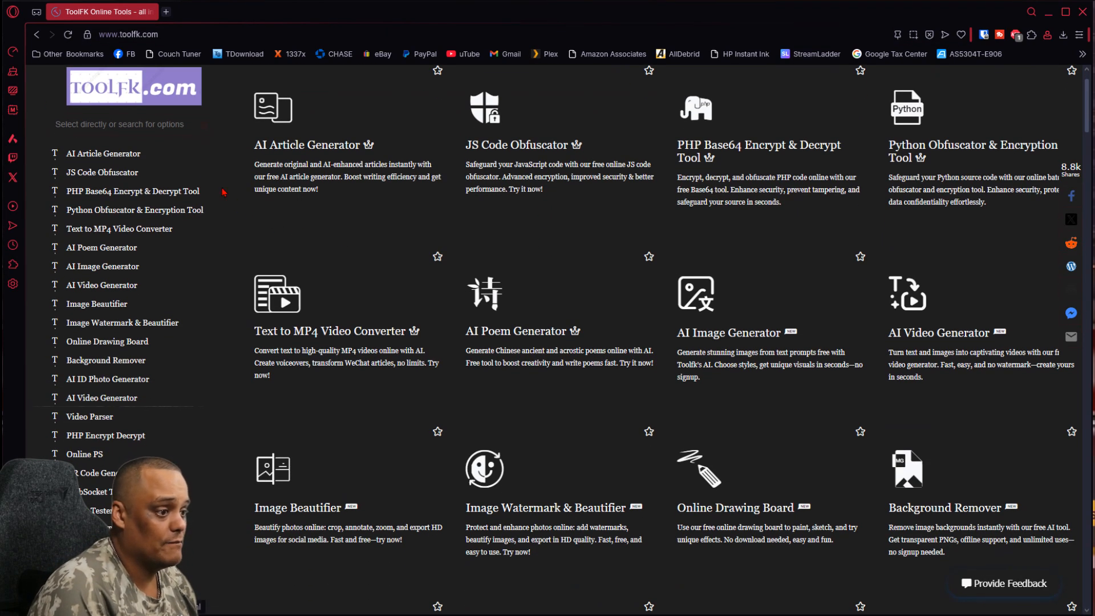
{"action": "scroll", "scroll_direction": "down", "scroll_amount": 3}
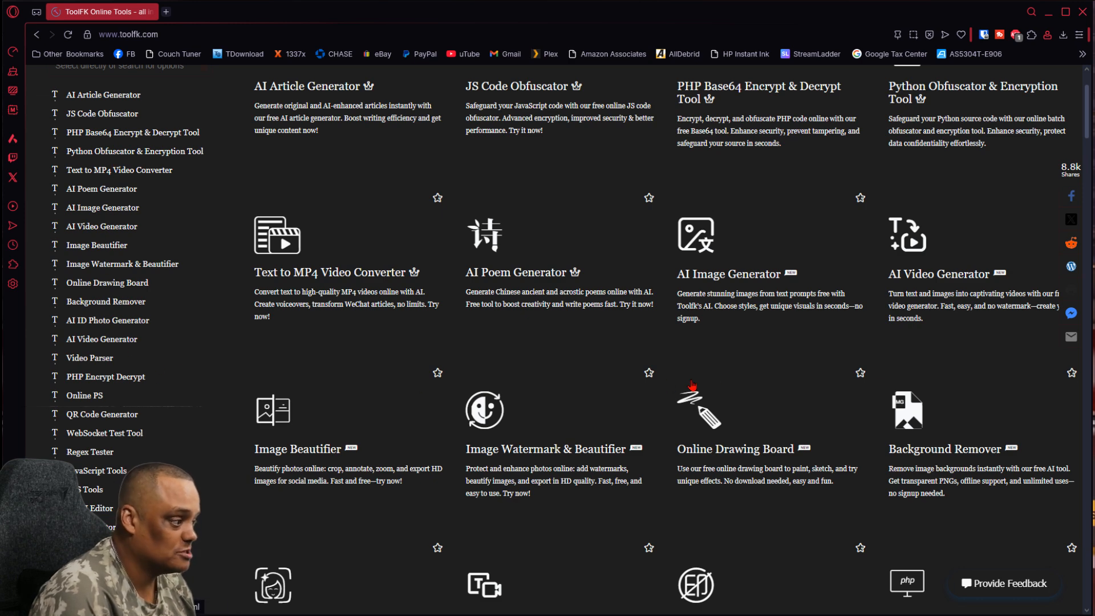
{"action": "scroll", "scroll_direction": "down", "scroll_amount": 3}
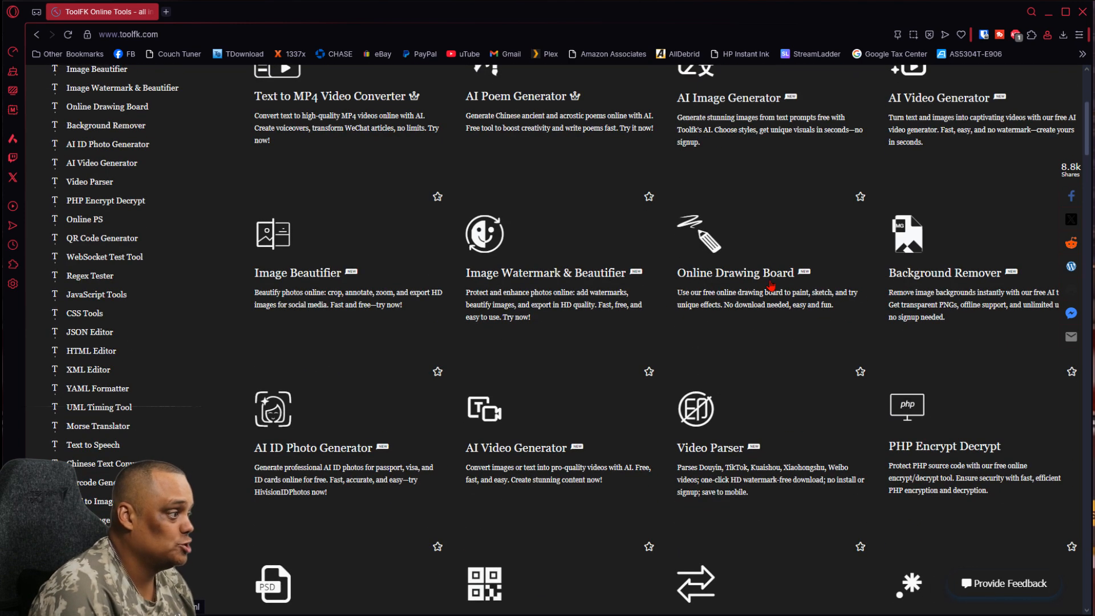
{"action": "left_click", "coordinate": [732, 272]}
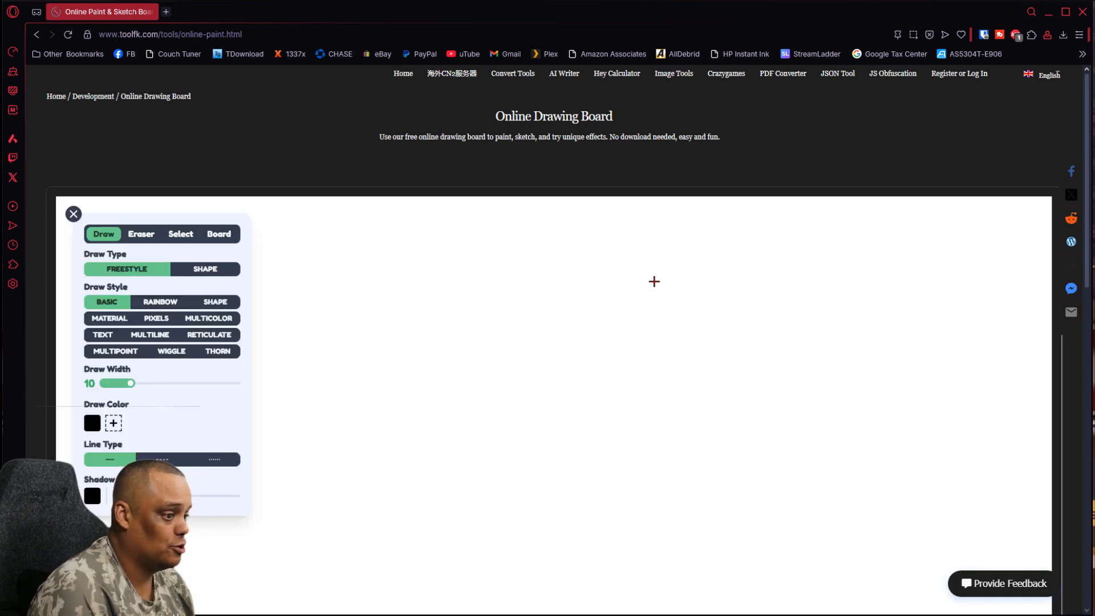
{"action": "mouse_move", "coordinate": [405, 383]}
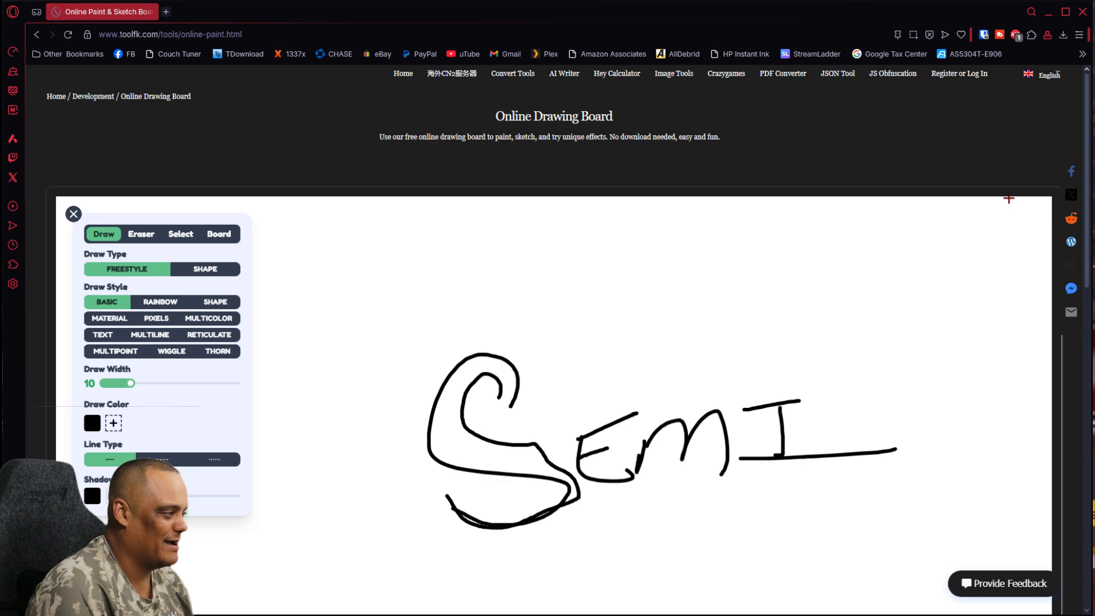
Scroll down the board after handwriting SEMI with the Freestyle Basic brush.
{"action": "scroll", "scroll_direction": "down", "scroll_amount": 3}
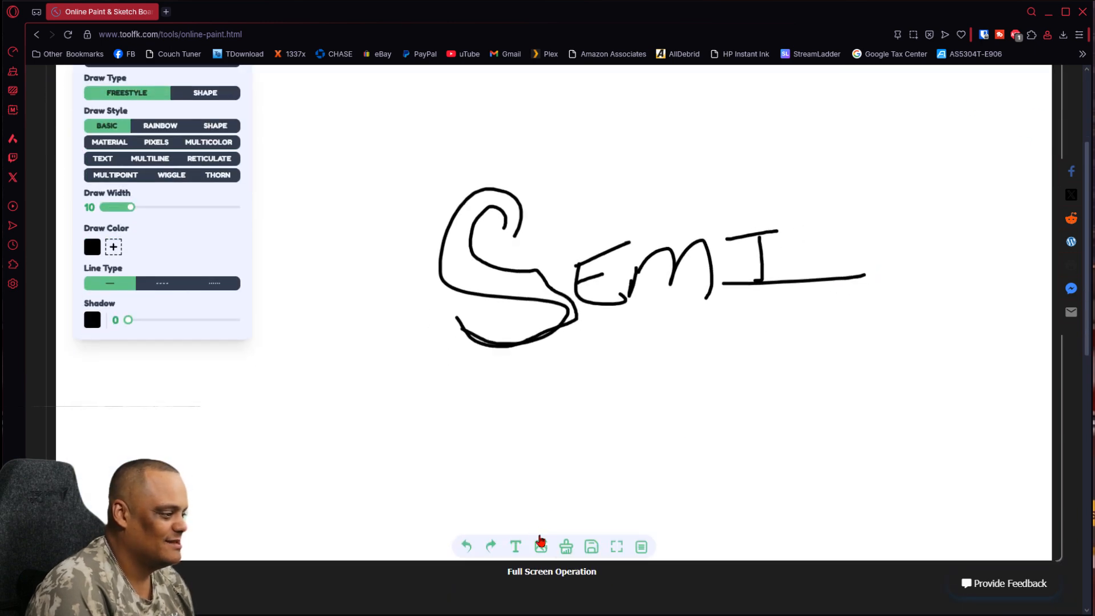
Clear the board with confirmation, then underline the handwritten YouTube with a long stroke.
{"action": "left_click", "coordinate": [567, 546]}
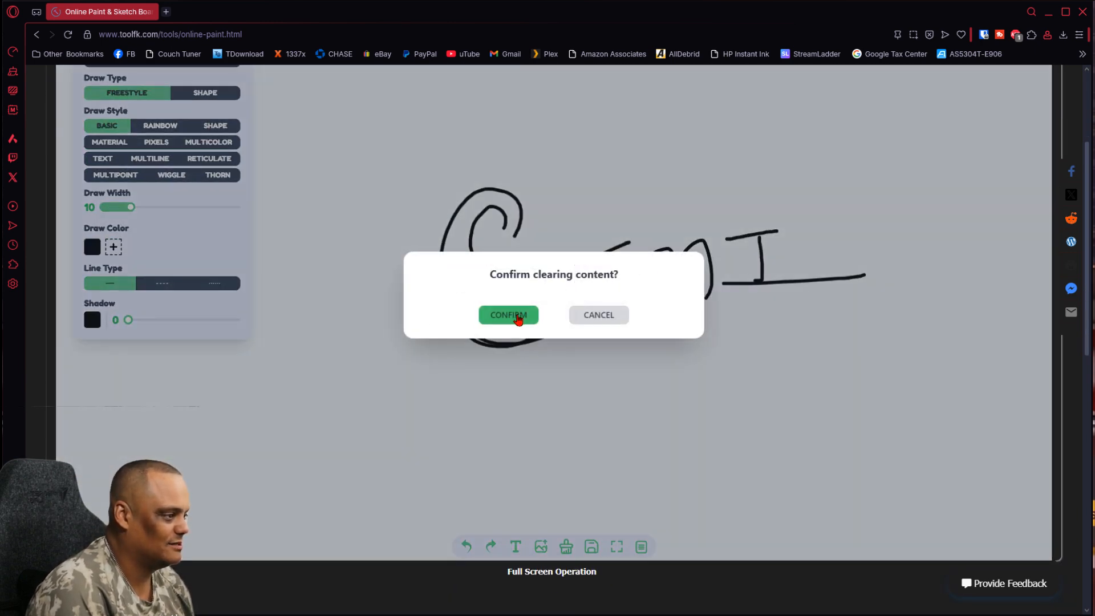
{"action": "left_click", "coordinate": [508, 315]}
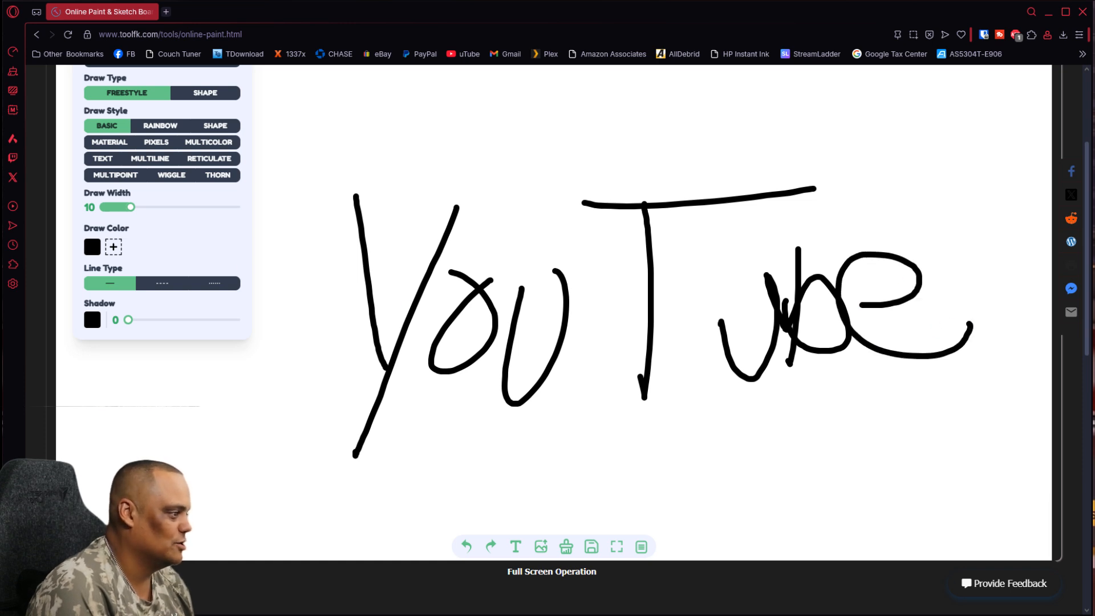
{"action": "left_click_drag", "start_coordinate": [306, 410], "coordinate": [1052, 419]}
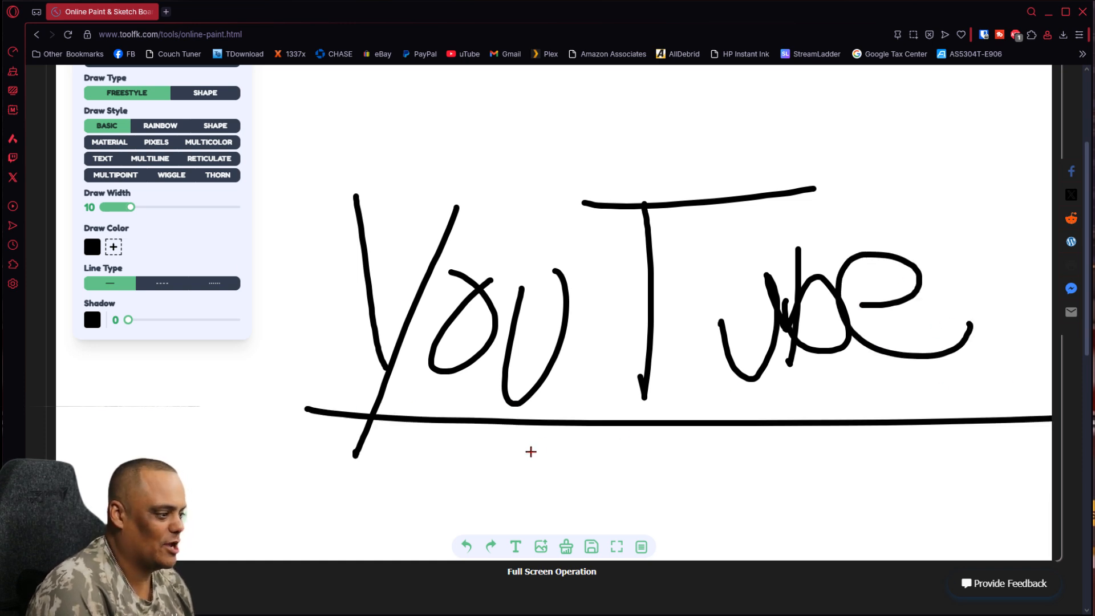
{"action": "mouse_move", "coordinate": [296, 331]}
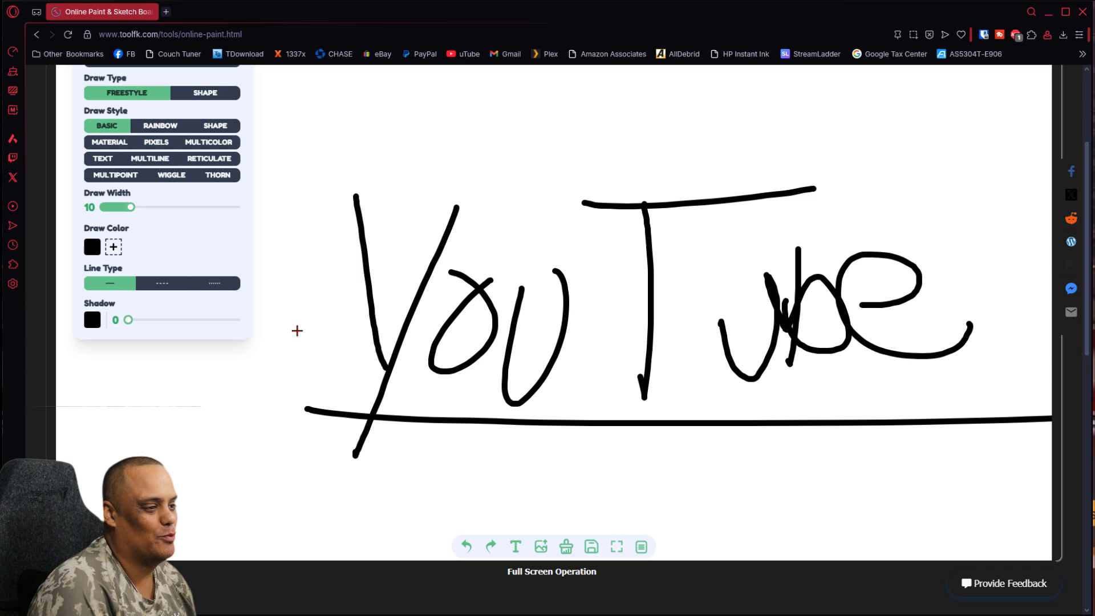
{"action": "mouse_move", "coordinate": [590, 546]}
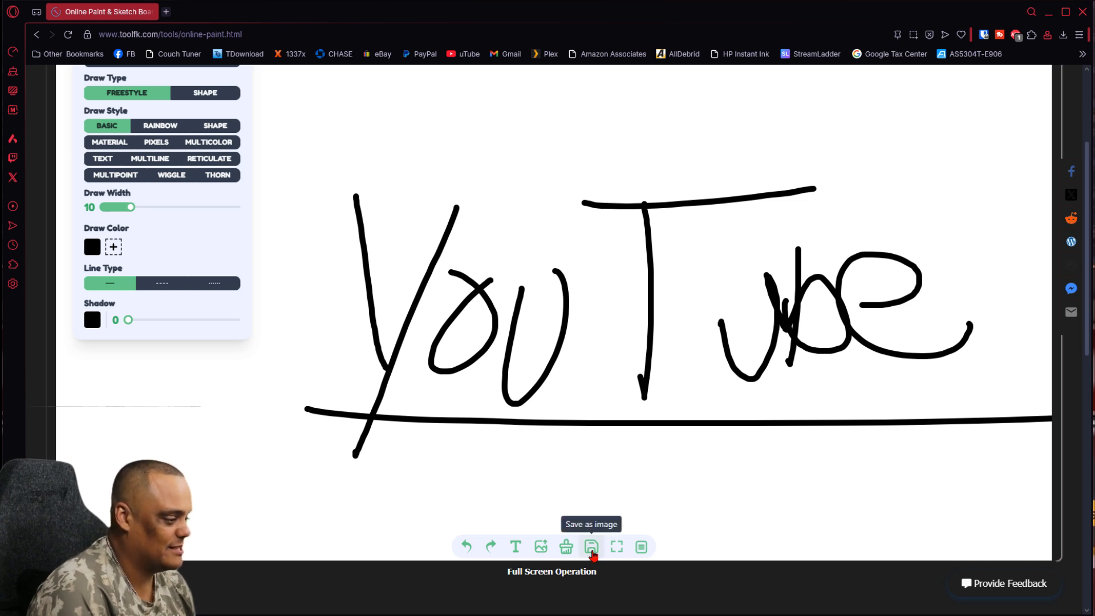
Save the YouTube drawing as an image and download it from the crop dialog.
{"action": "left_click", "coordinate": [591, 547]}
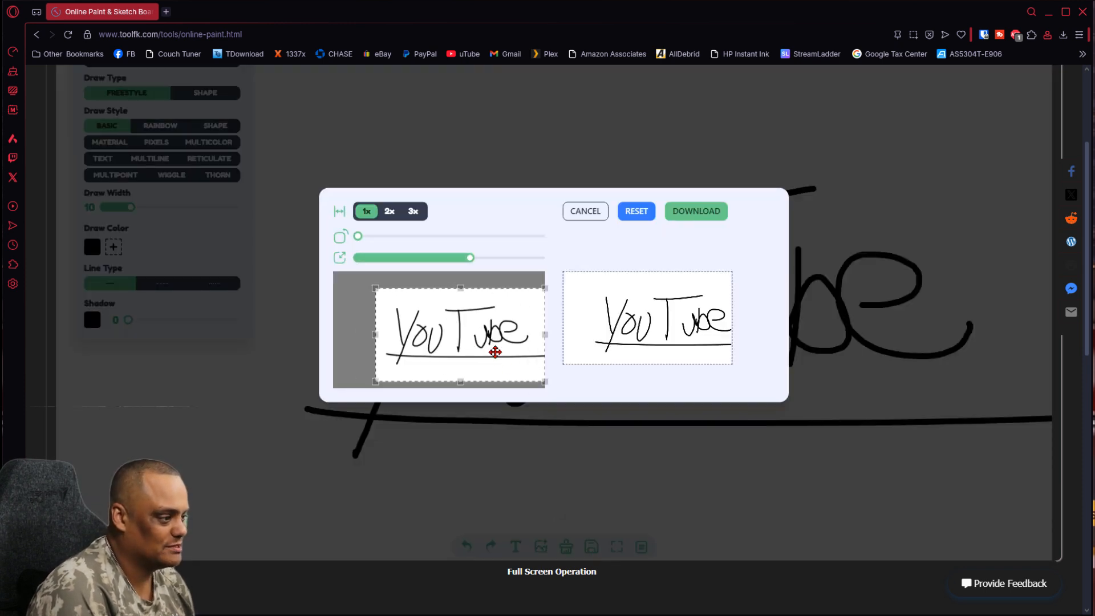
{"action": "left_click", "coordinate": [585, 211]}
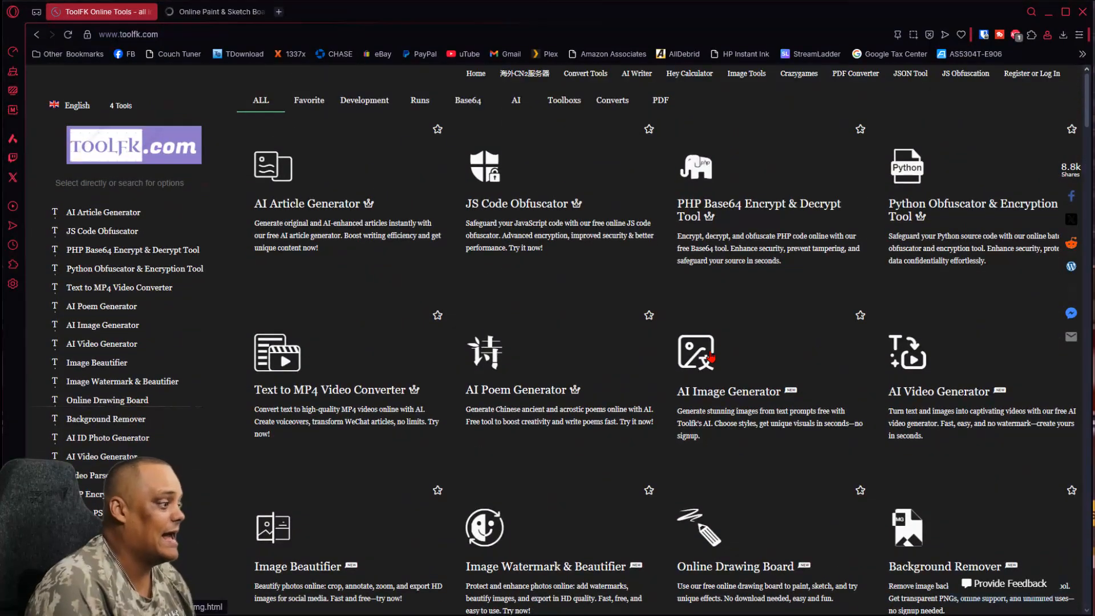
{"action": "mouse_move", "coordinate": [708, 358]}
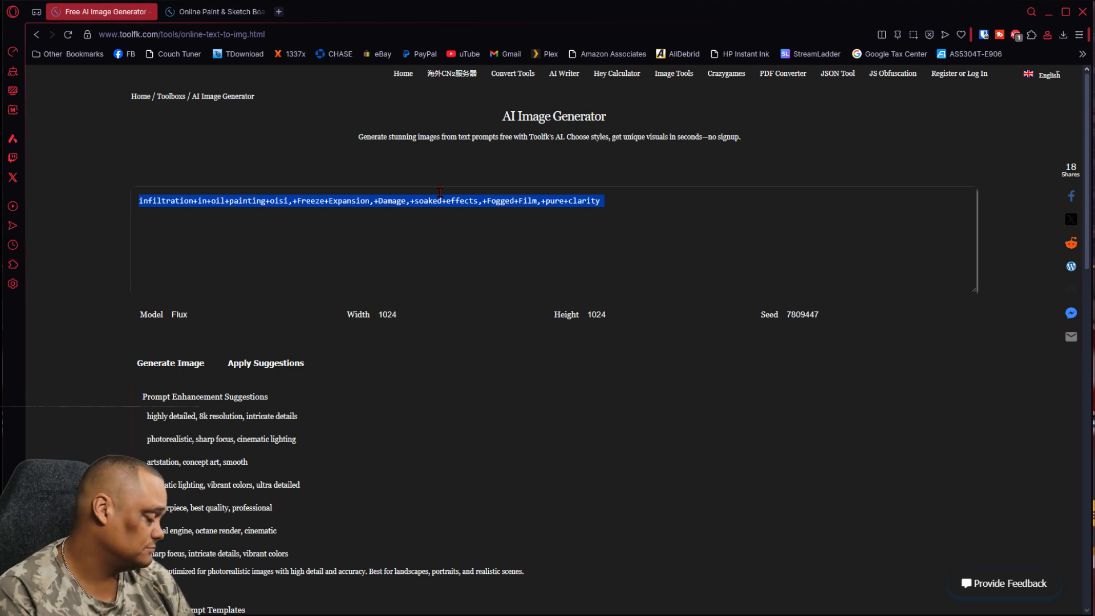
Enter the prompt 'have sonic the hedgehog jumping through fire' in place of the old one.
{"action": "type", "text": "have"}
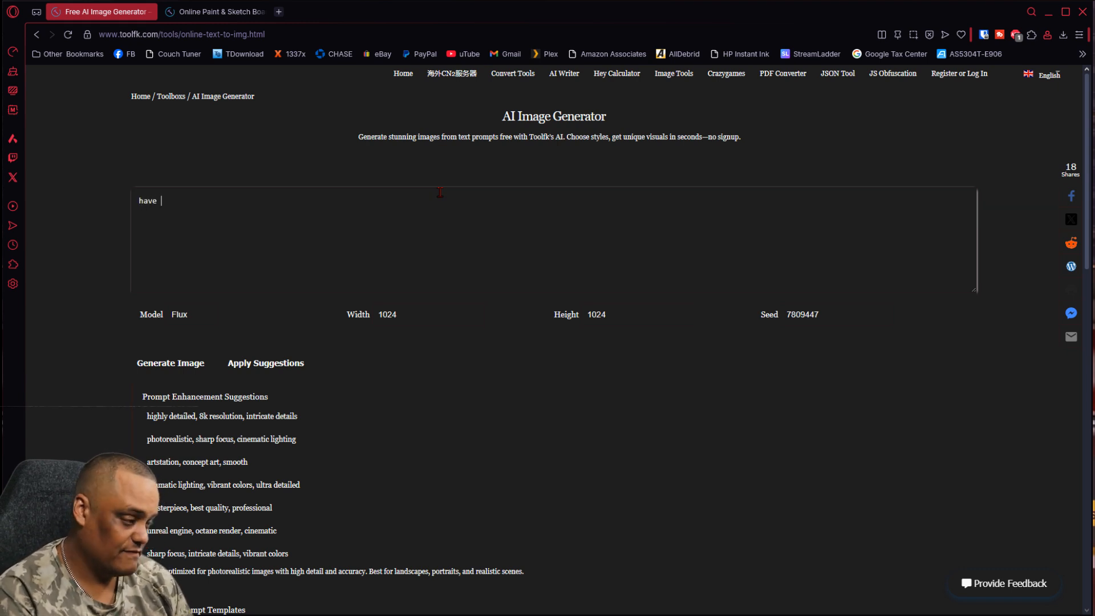
{"action": "type", "text": "sonic the hedgehog"}
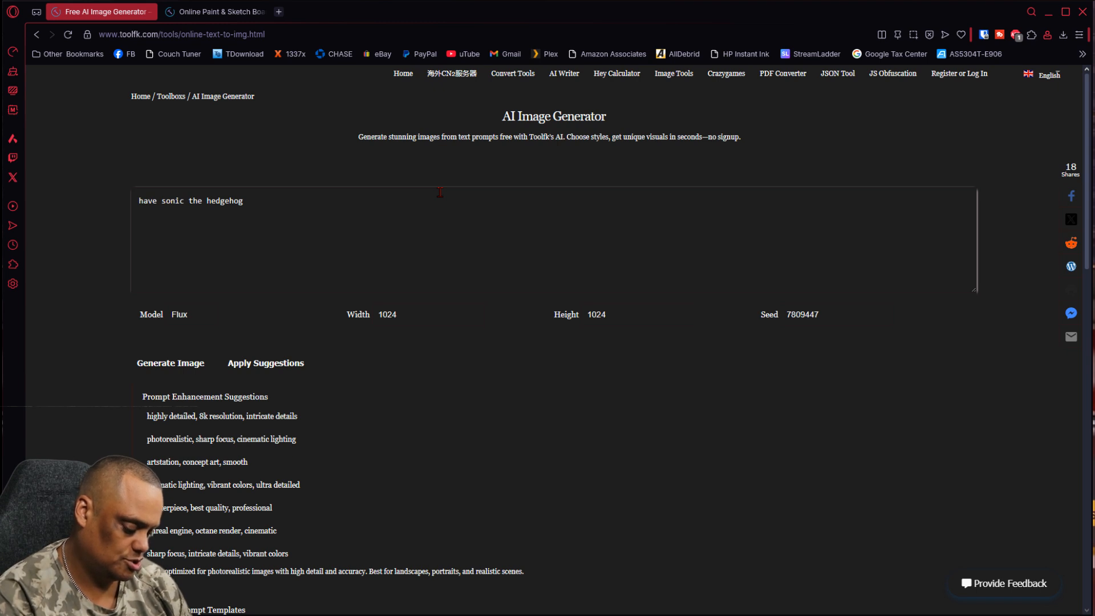
{"action": "type", "text": "jumping through fi"}
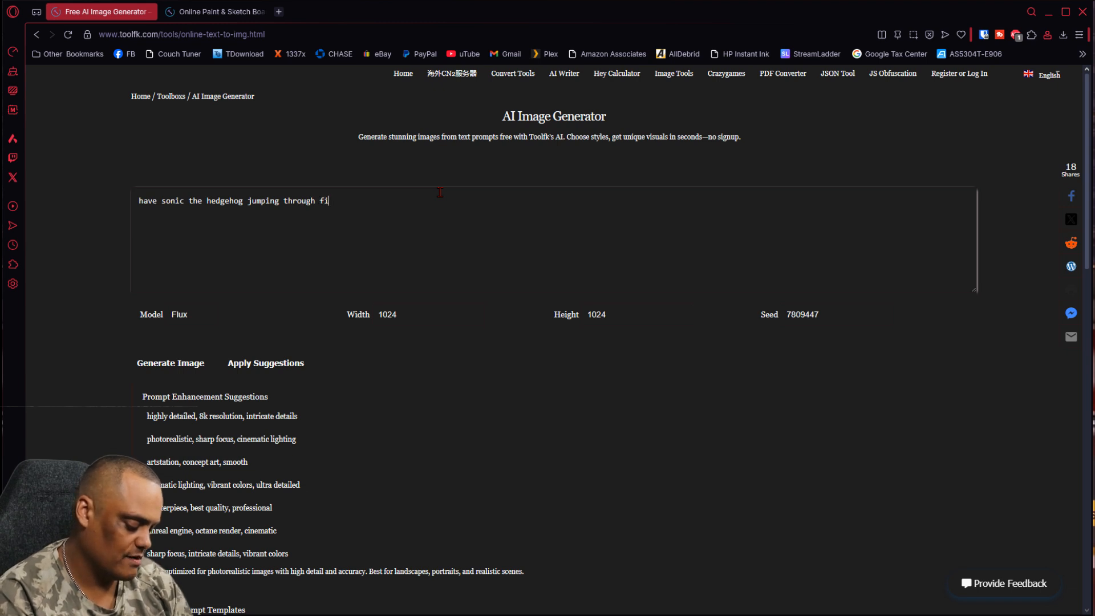
{"action": "type", "text": "re"}
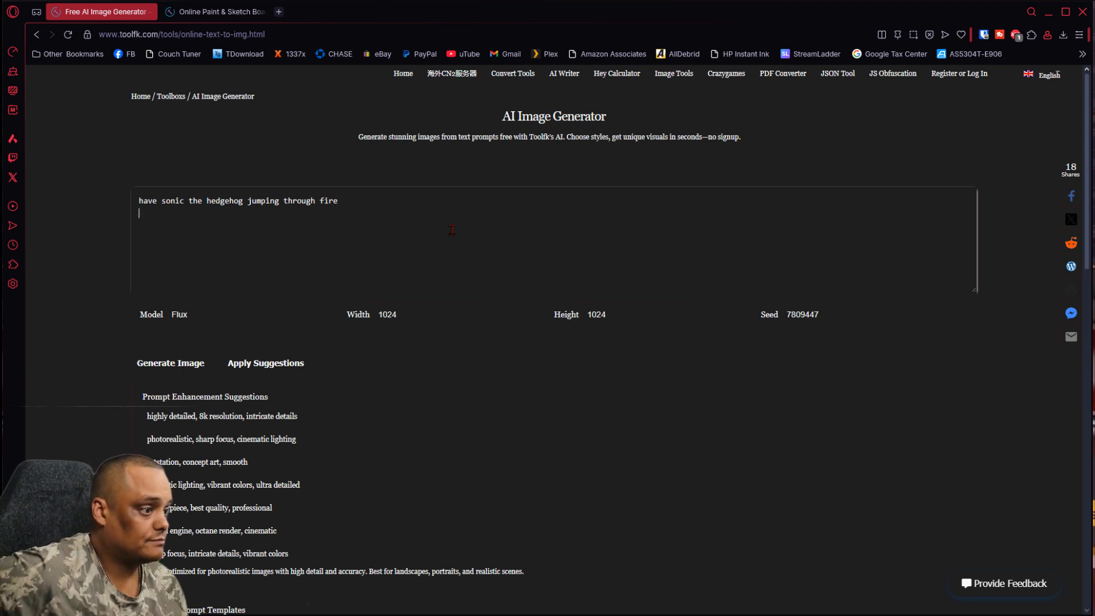
{"action": "scroll", "scroll_direction": "down", "scroll_amount": 3}
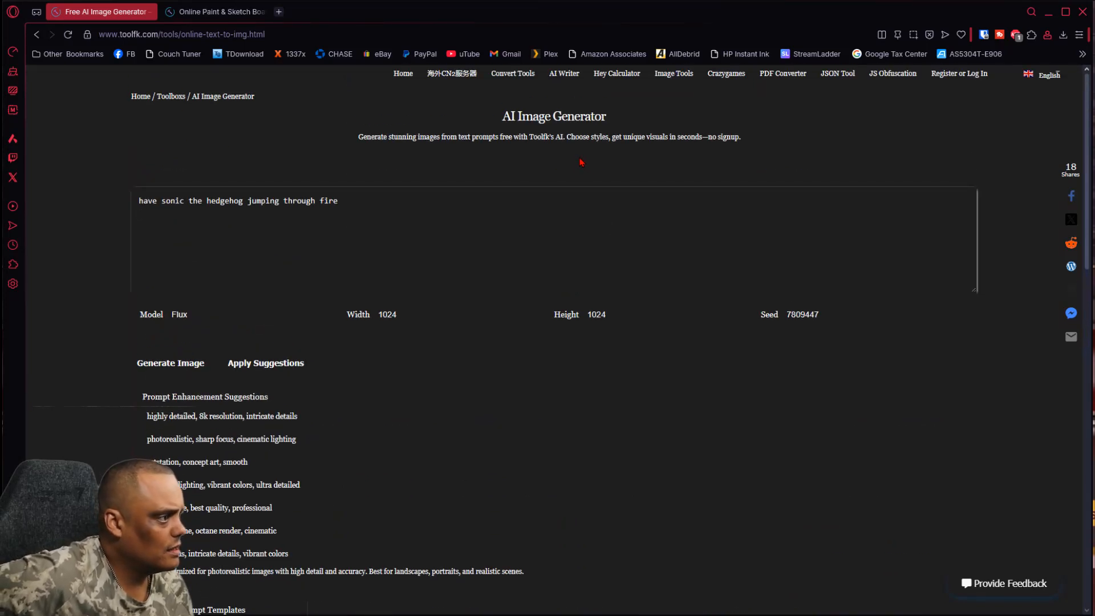
{"action": "mouse_move", "coordinate": [538, 148]}
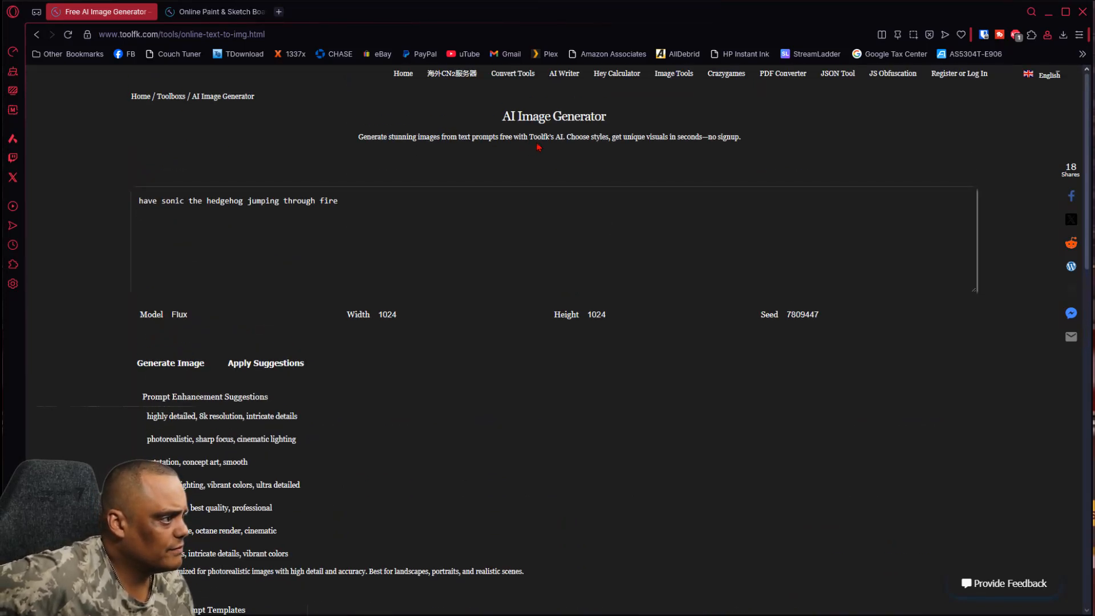
Generate the Sonic-in-flames image from the prompt and view the result.
{"action": "left_click", "coordinate": [170, 363]}
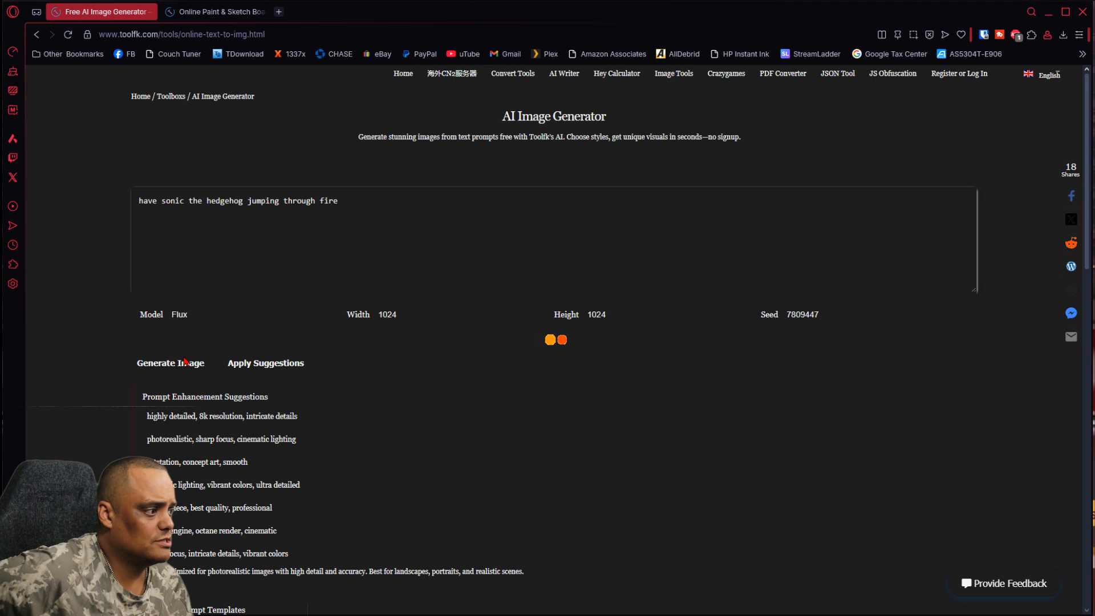
{"action": "left_click", "coordinate": [170, 362]}
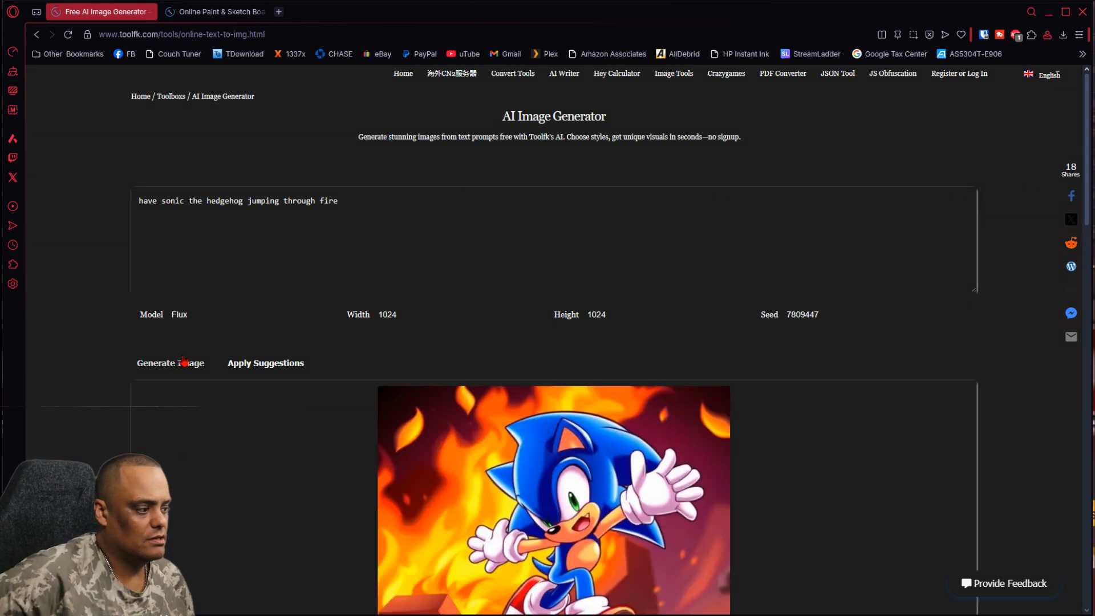
{"action": "scroll", "scroll_direction": "down", "scroll_amount": 3}
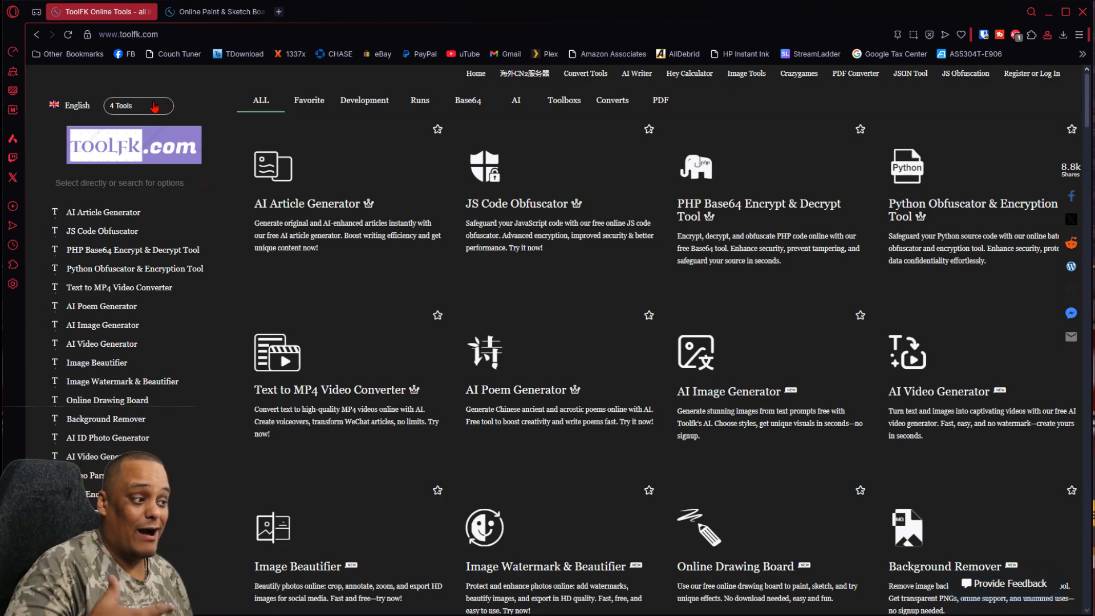
{"action": "mouse_move", "coordinate": [397, 291]}
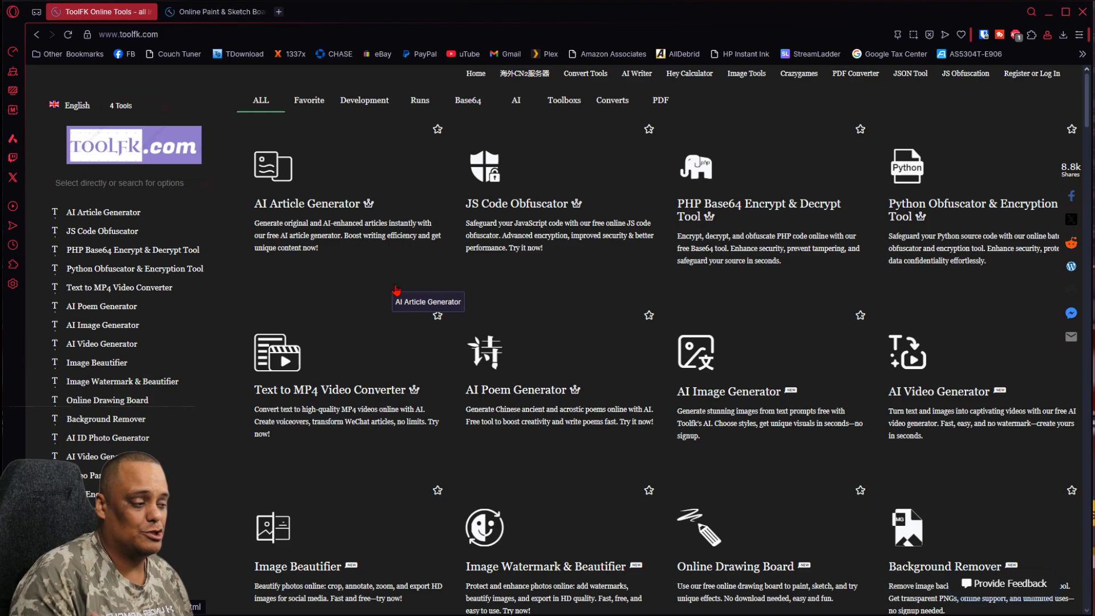
{"action": "scroll", "scroll_direction": "down", "scroll_amount": 3}
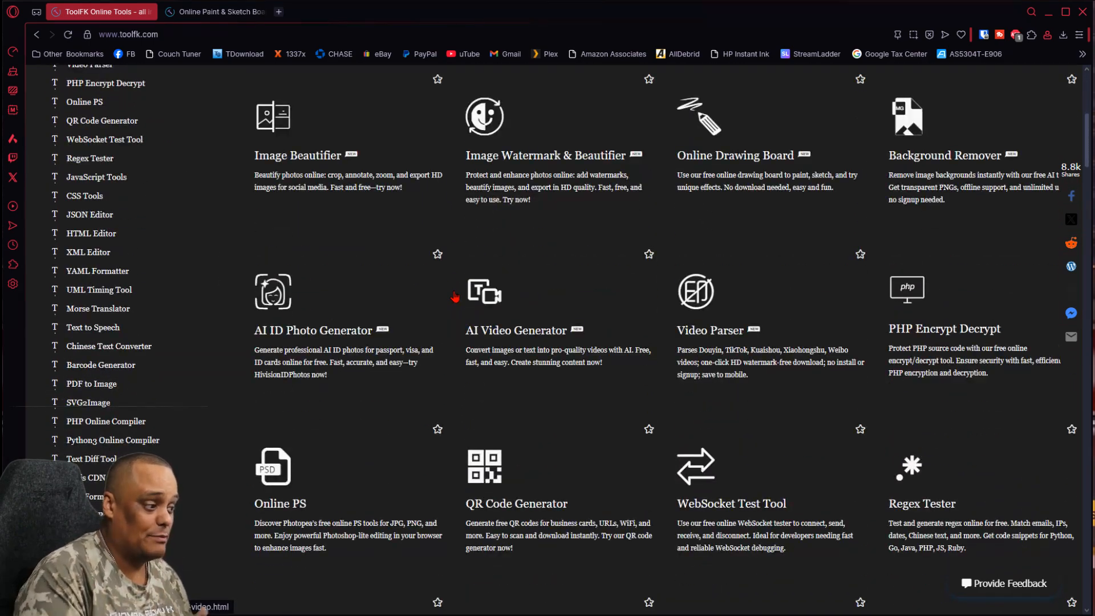
{"action": "scroll", "scroll_direction": "down", "scroll_amount": 3}
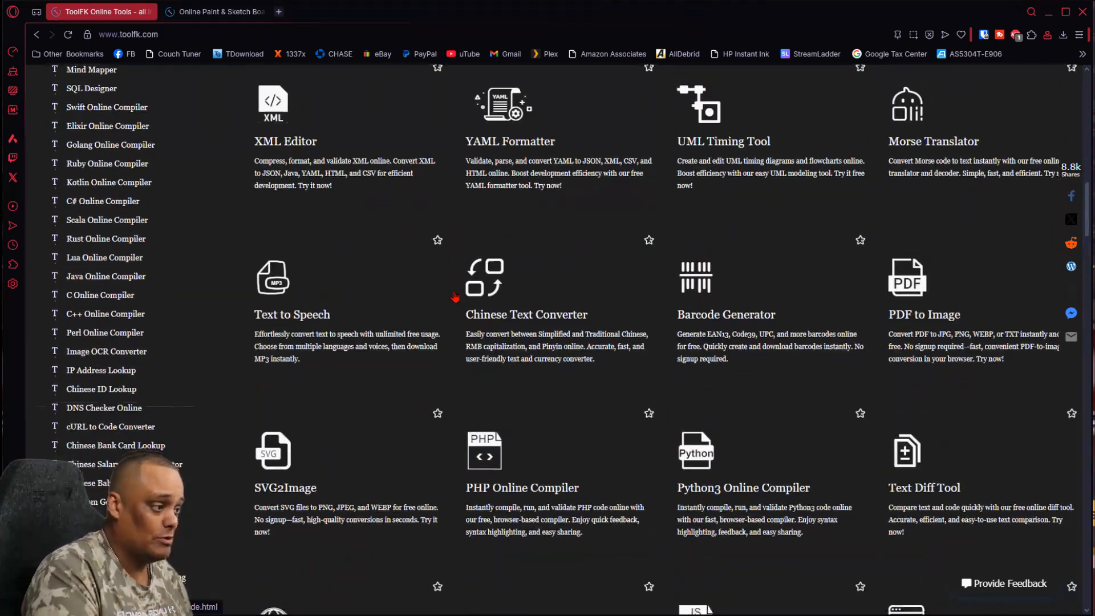
{"action": "scroll", "scroll_direction": "down", "scroll_amount": 3}
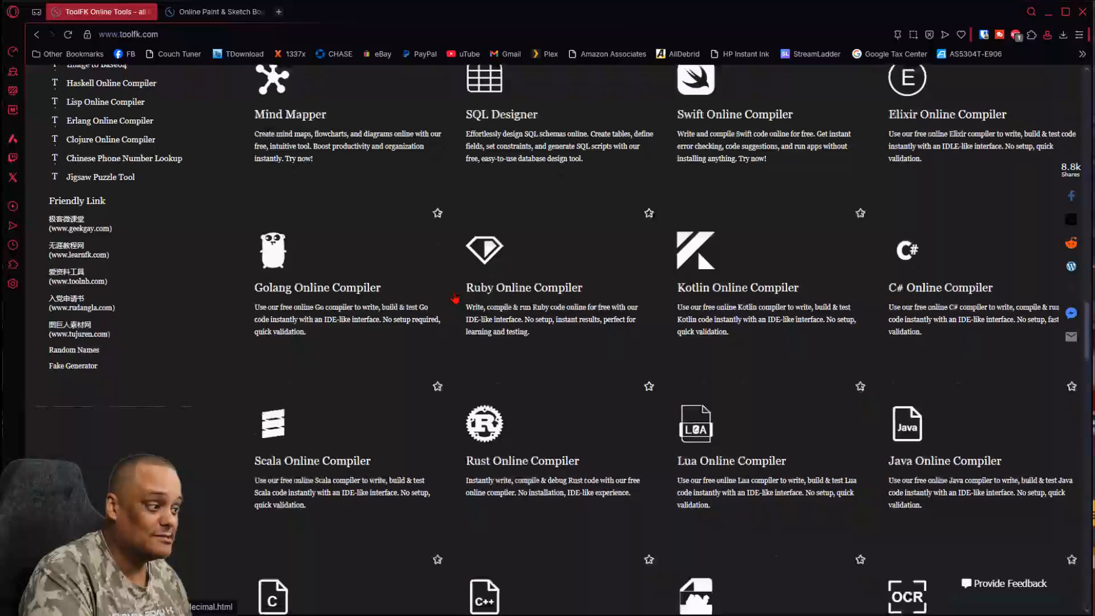
{"action": "scroll", "scroll_direction": "down", "scroll_amount": 3}
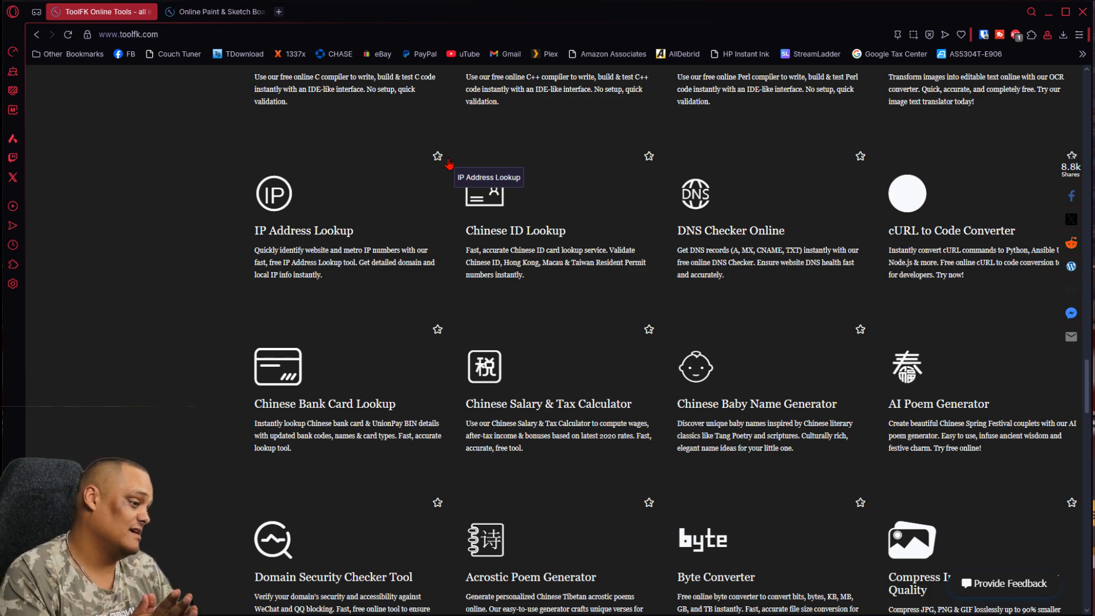
{"action": "scroll", "scroll_direction": "down", "scroll_amount": 3}
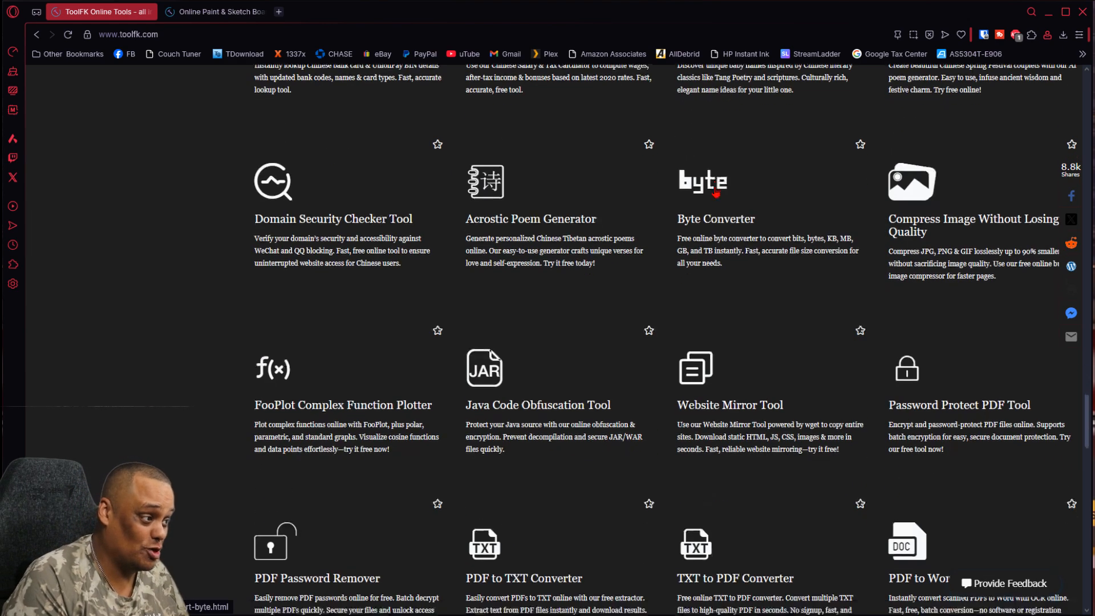
{"action": "scroll", "scroll_direction": "down", "scroll_amount": 3}
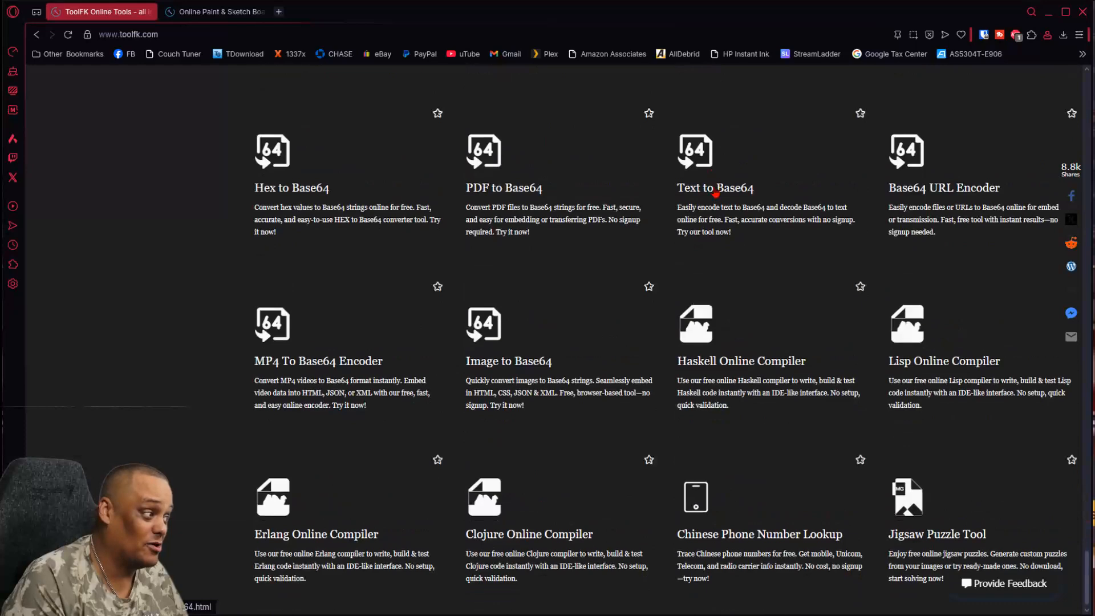
{"action": "scroll", "scroll_direction": "down", "scroll_amount": 3}
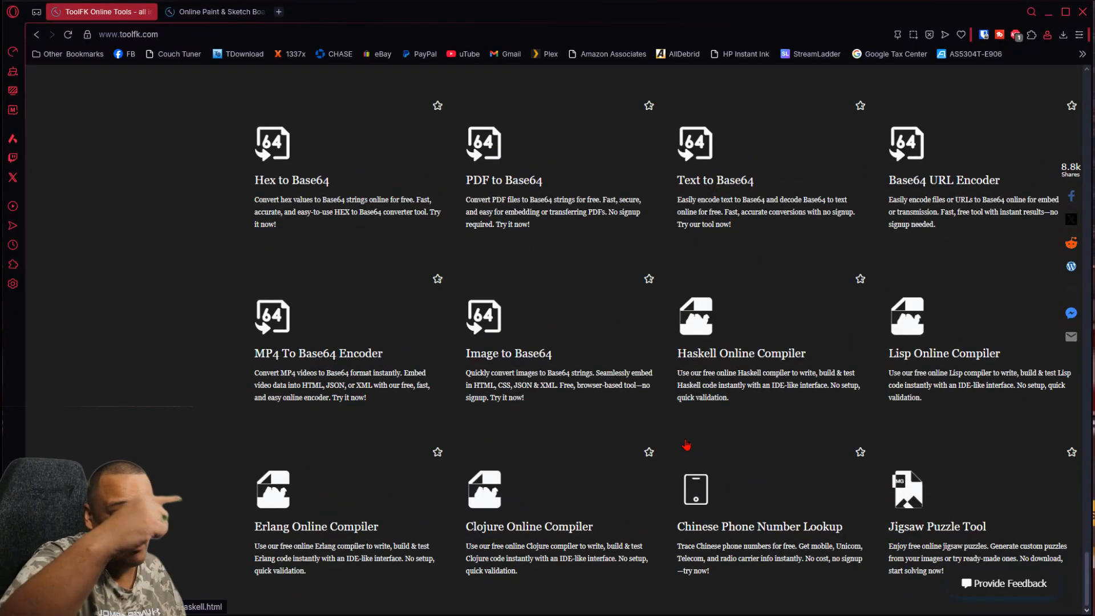
{"action": "scroll", "scroll_direction": "down", "scroll_amount": 3}
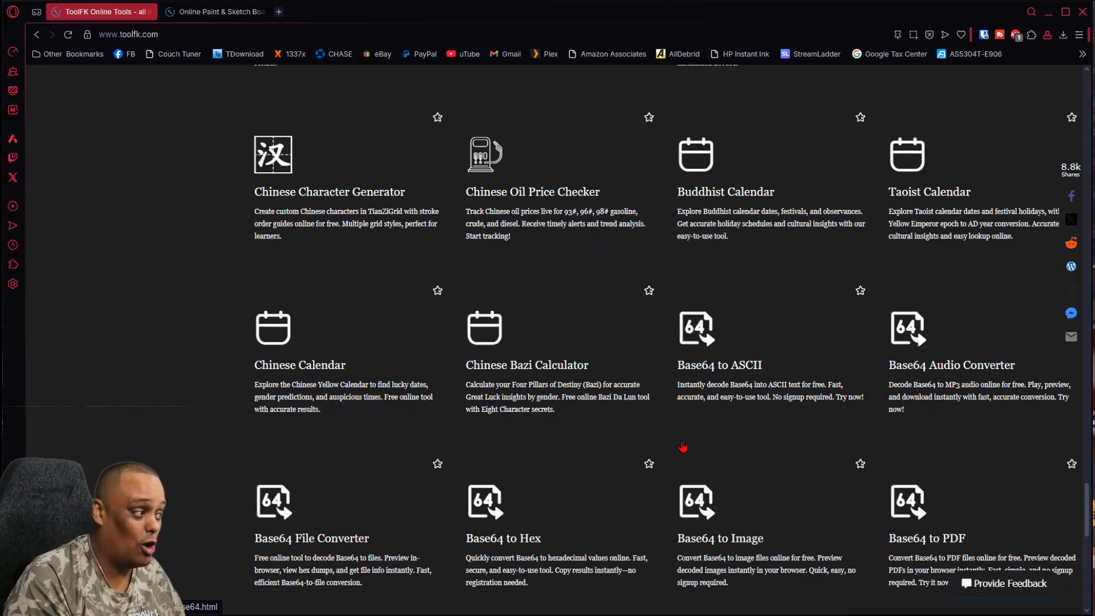
{"action": "scroll", "scroll_direction": "down", "scroll_amount": 3}
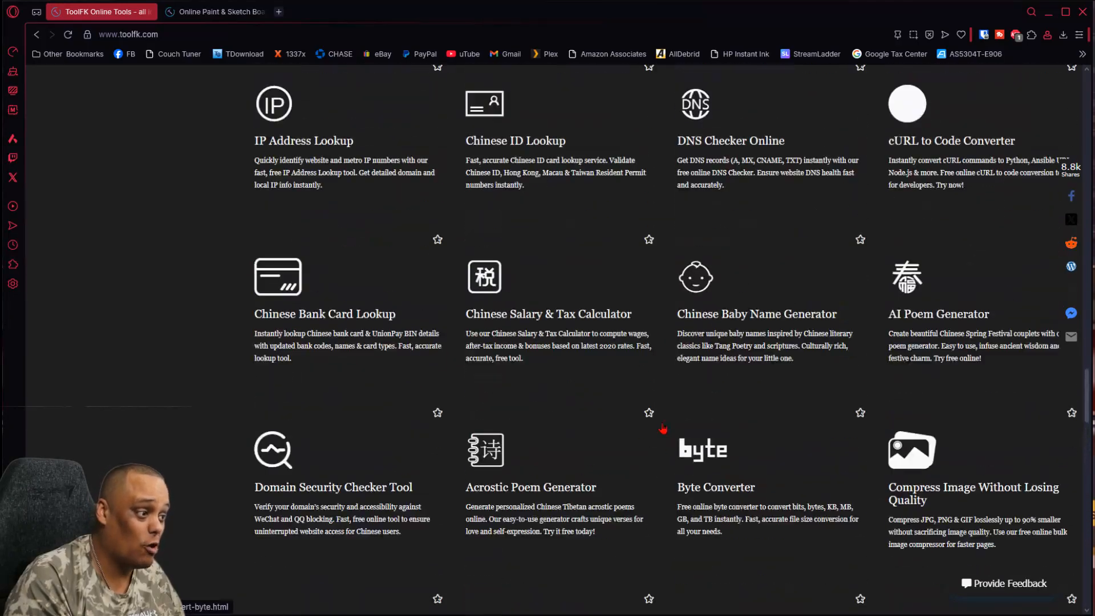
{"action": "scroll", "scroll_direction": "down", "scroll_amount": 3}
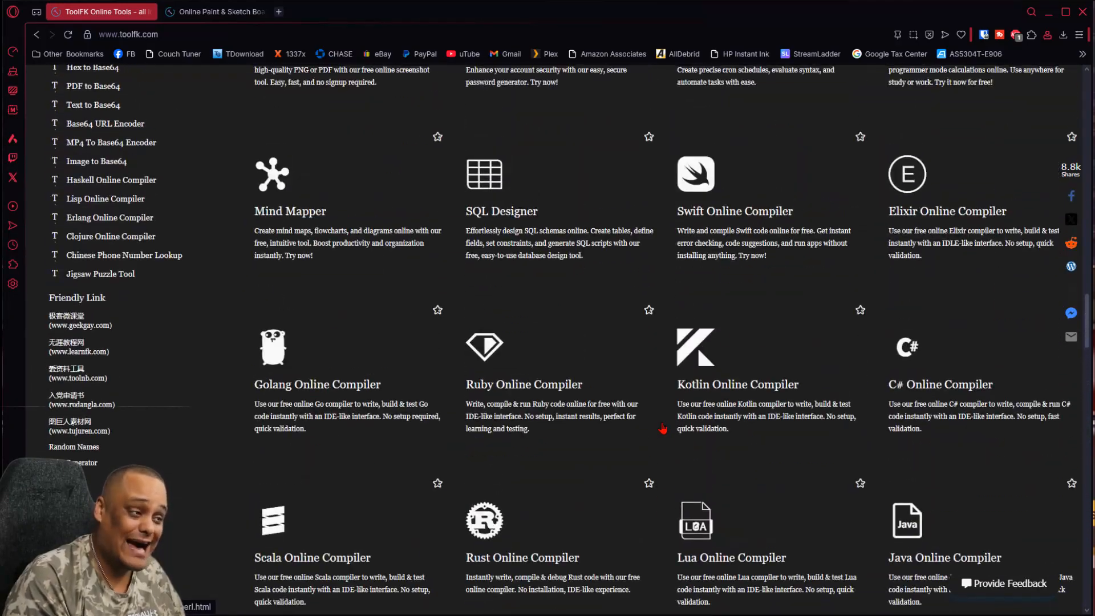
{"action": "scroll", "scroll_direction": "down", "scroll_amount": 3}
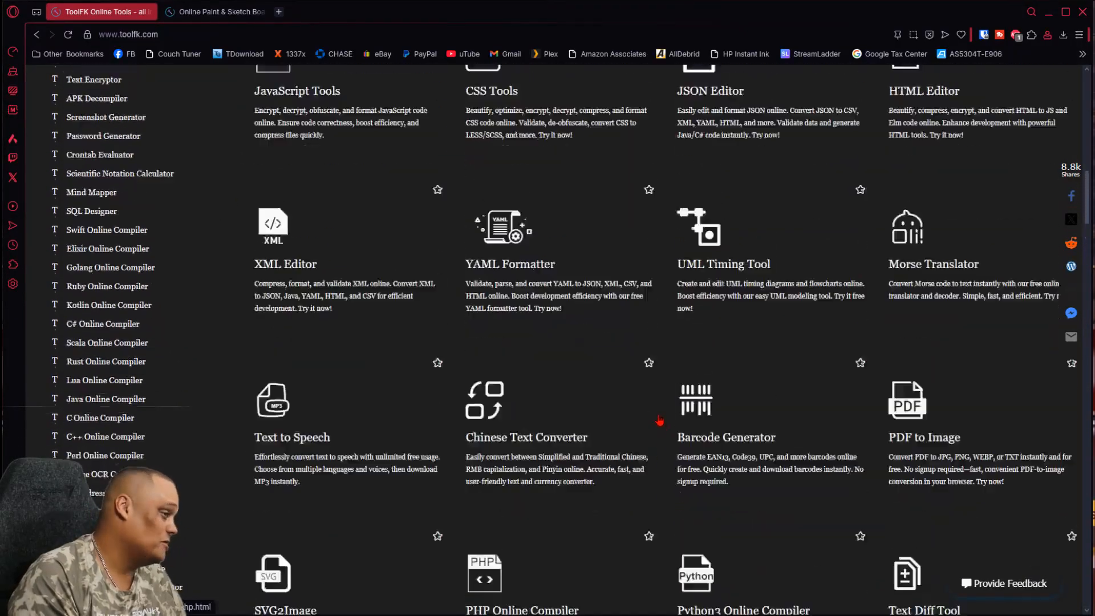
{"action": "scroll", "scroll_direction": "down", "scroll_amount": 3}
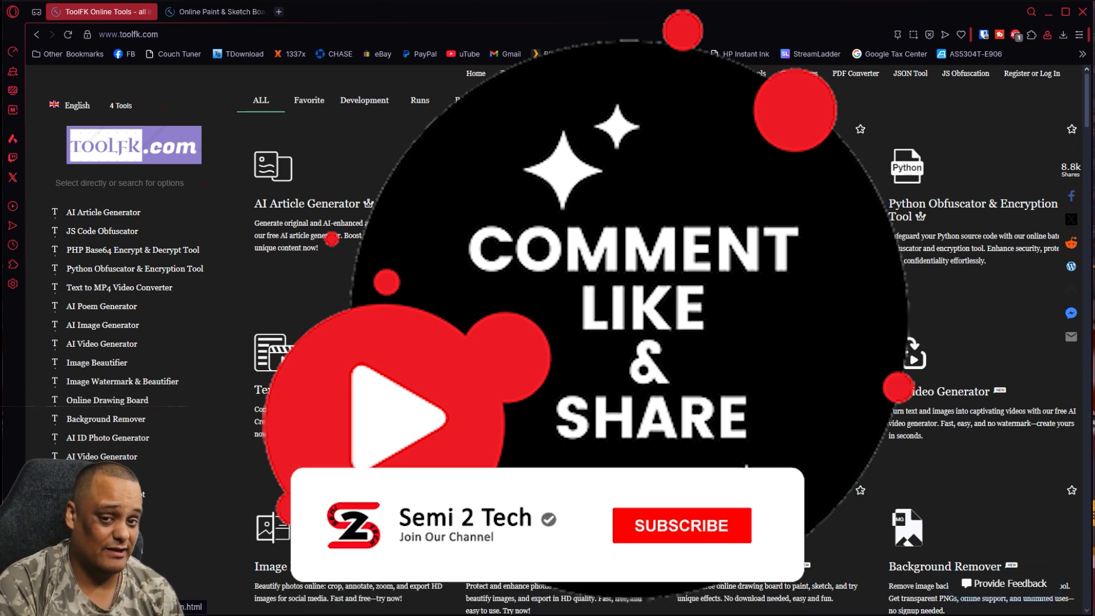
{"action": "left_click", "coordinate": [683, 525]}
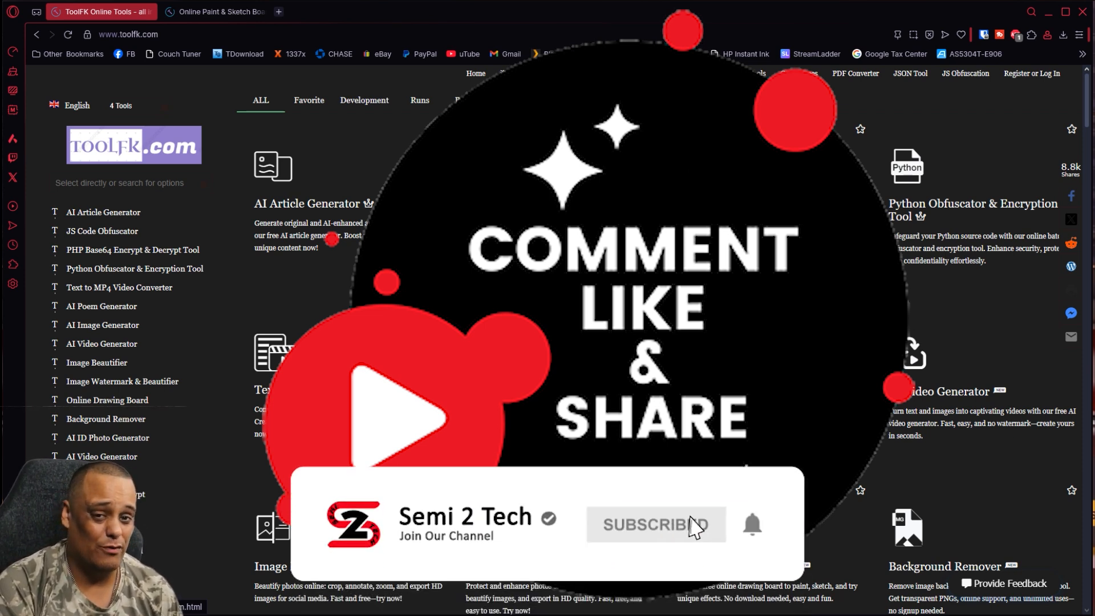